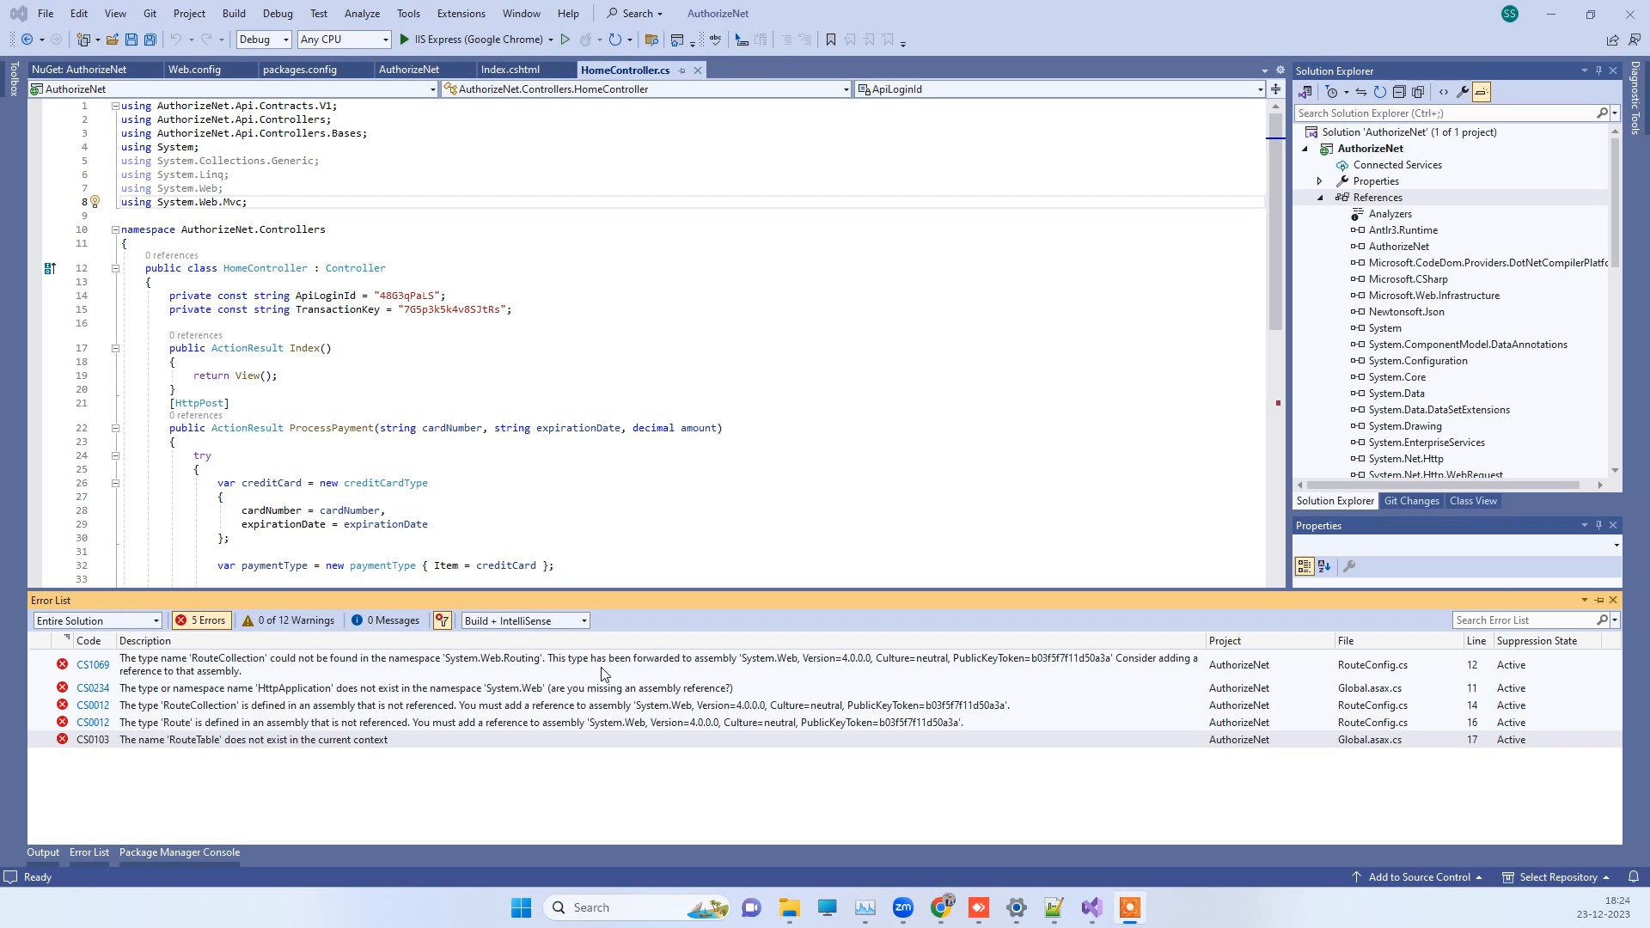
mouse_move(639, 690)
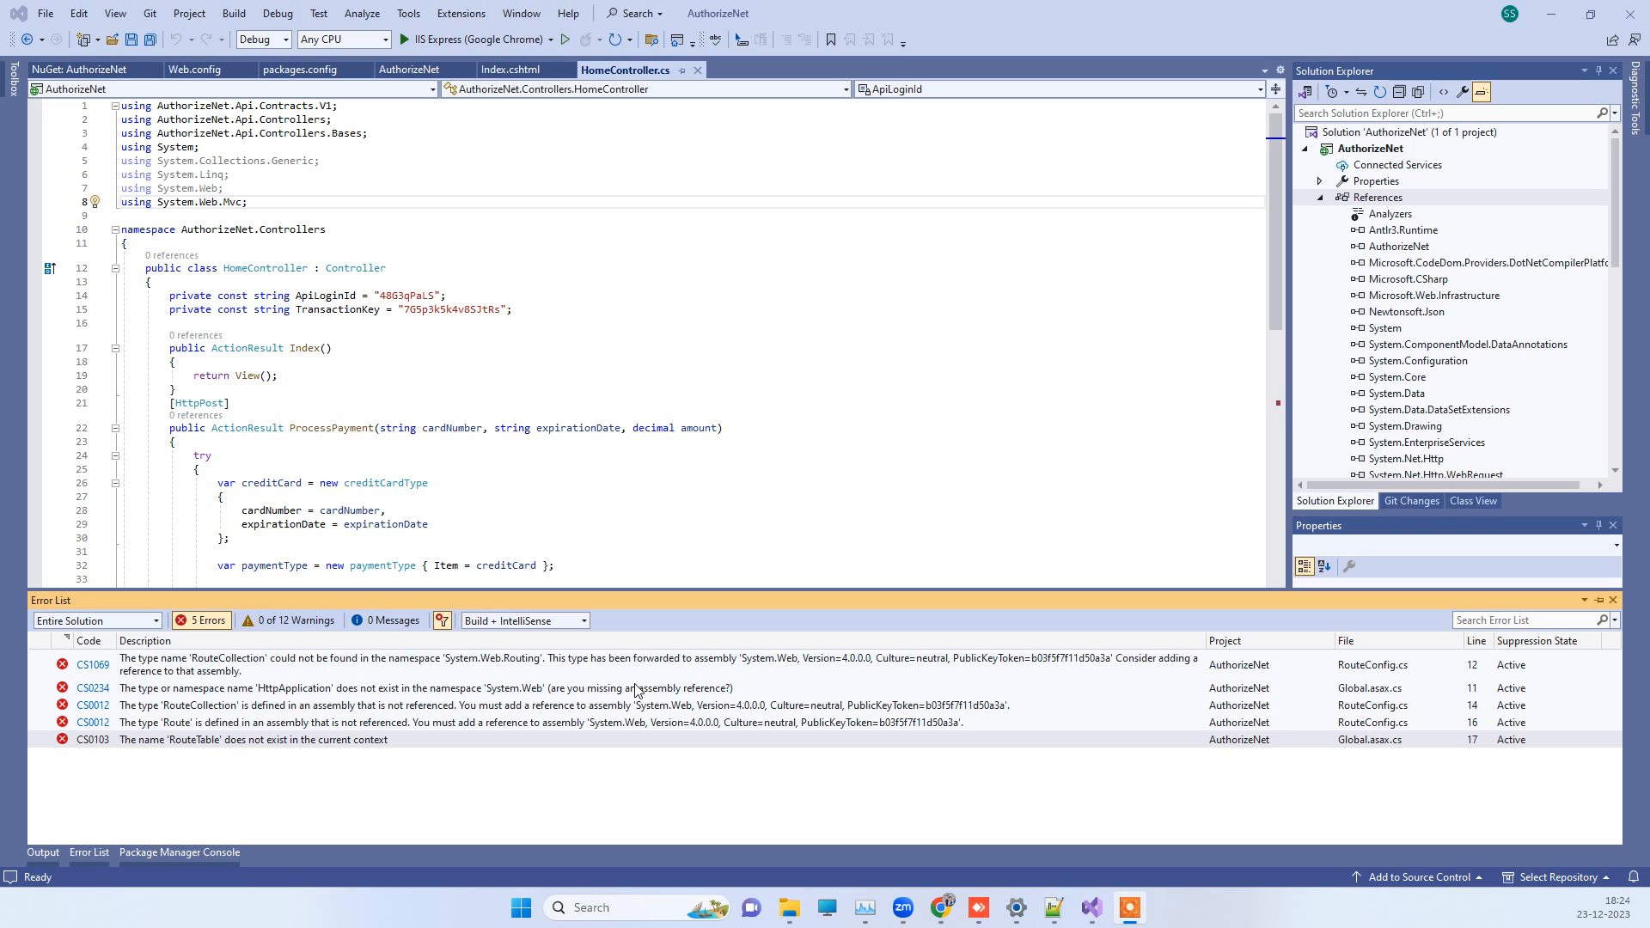
mouse_move(322, 705)
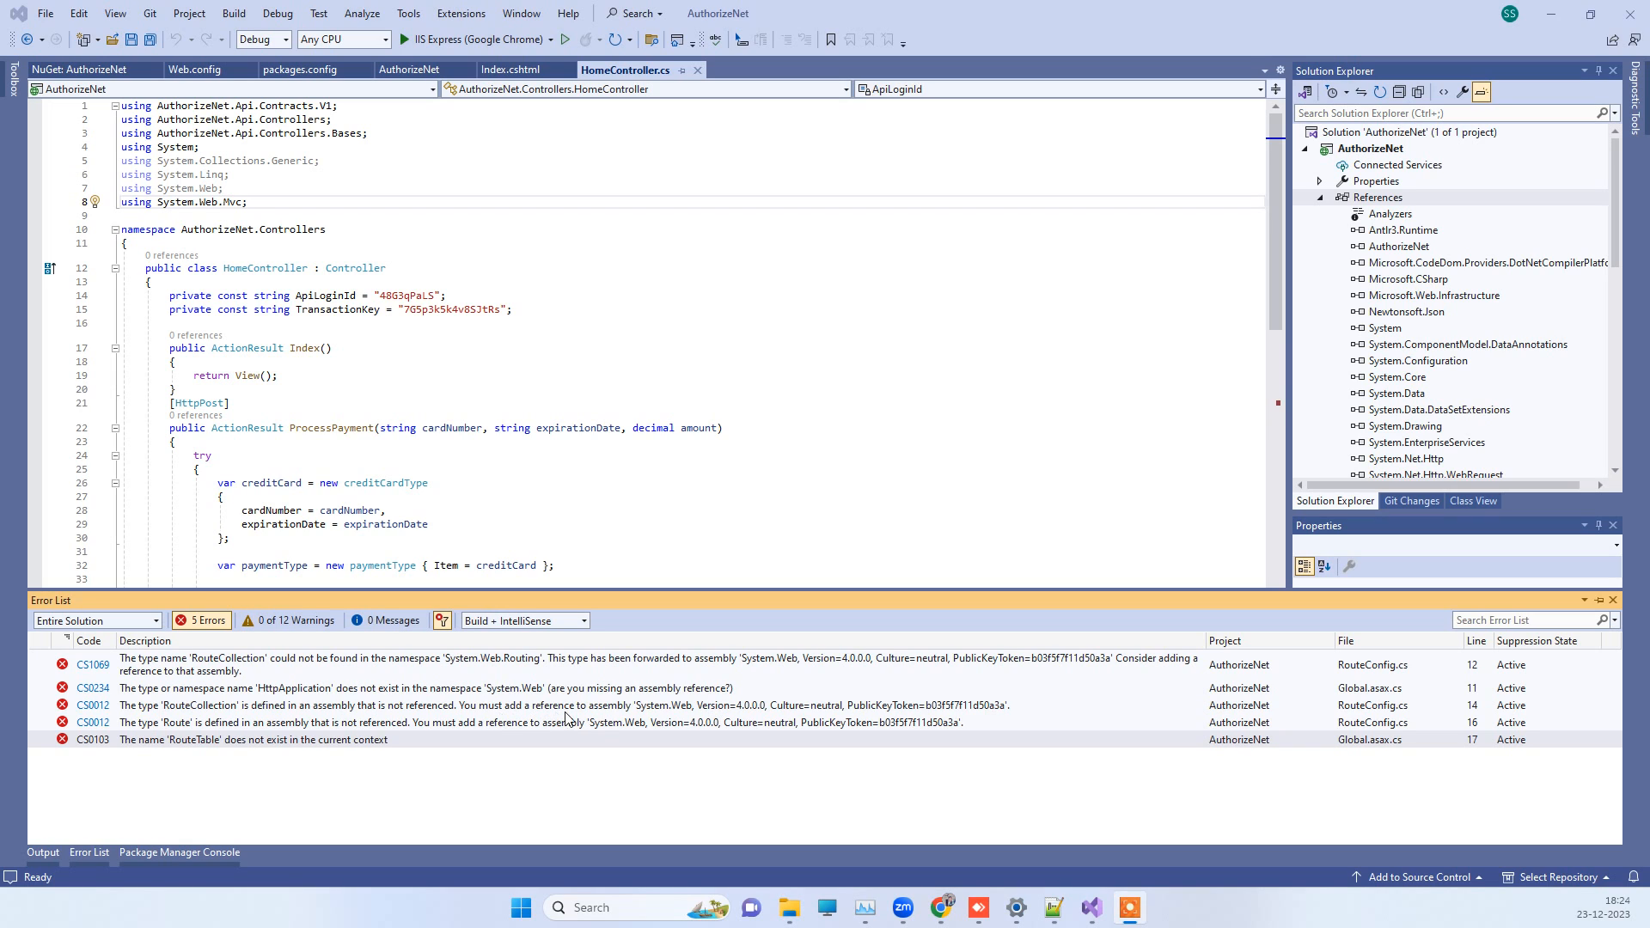
mouse_move(725, 718)
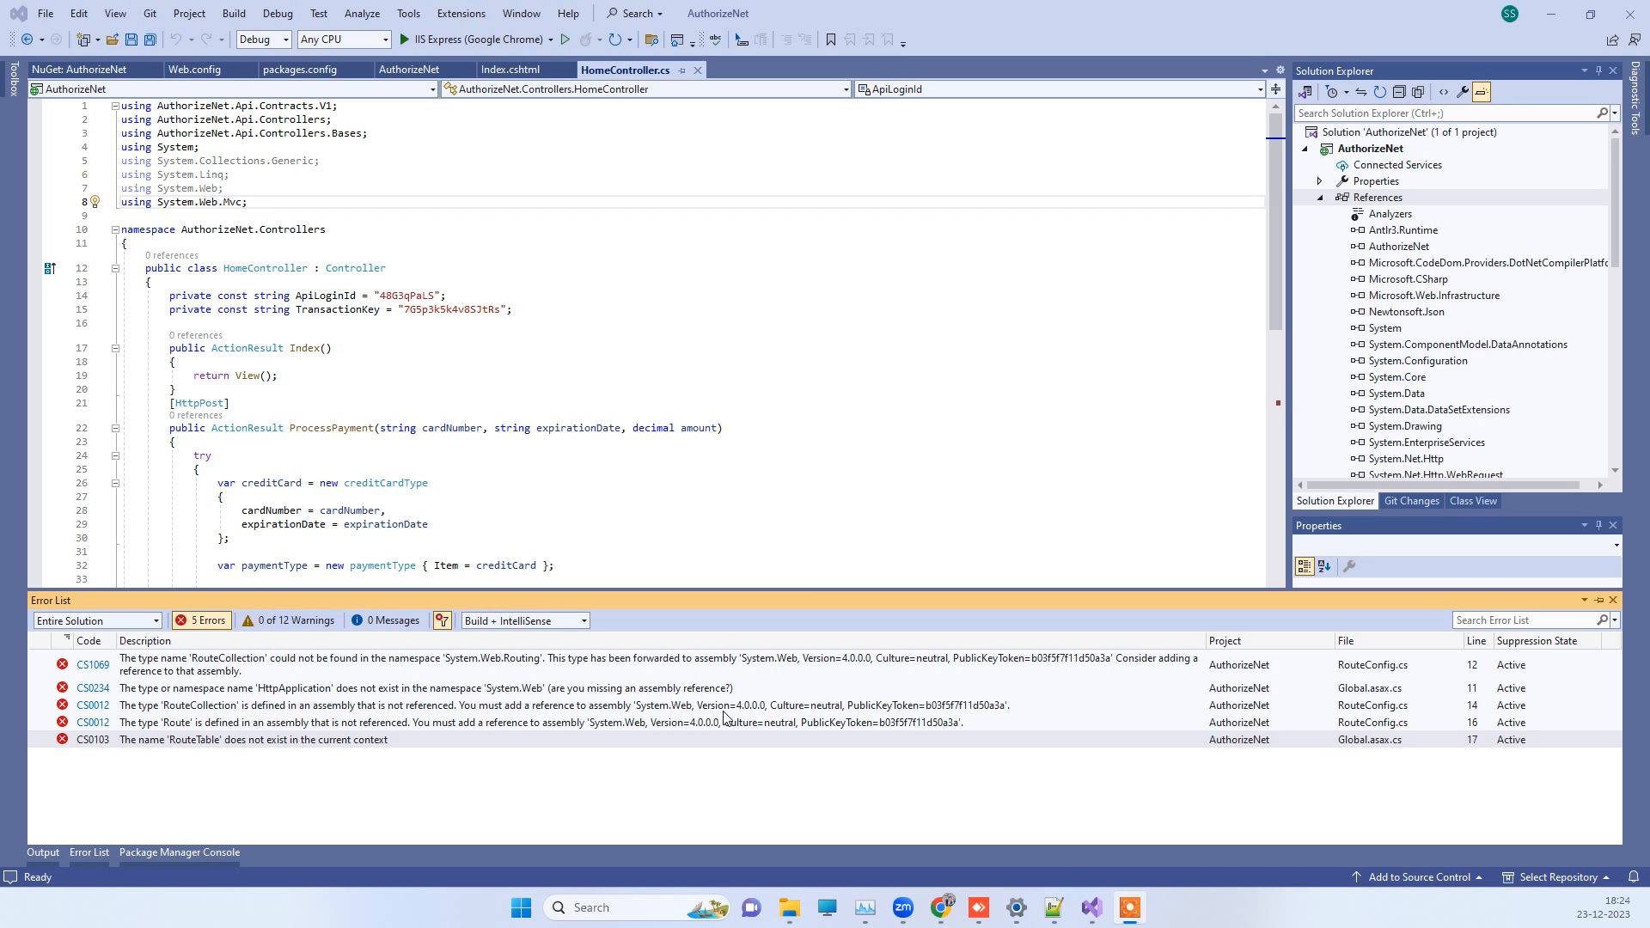
mouse_move(846, 724)
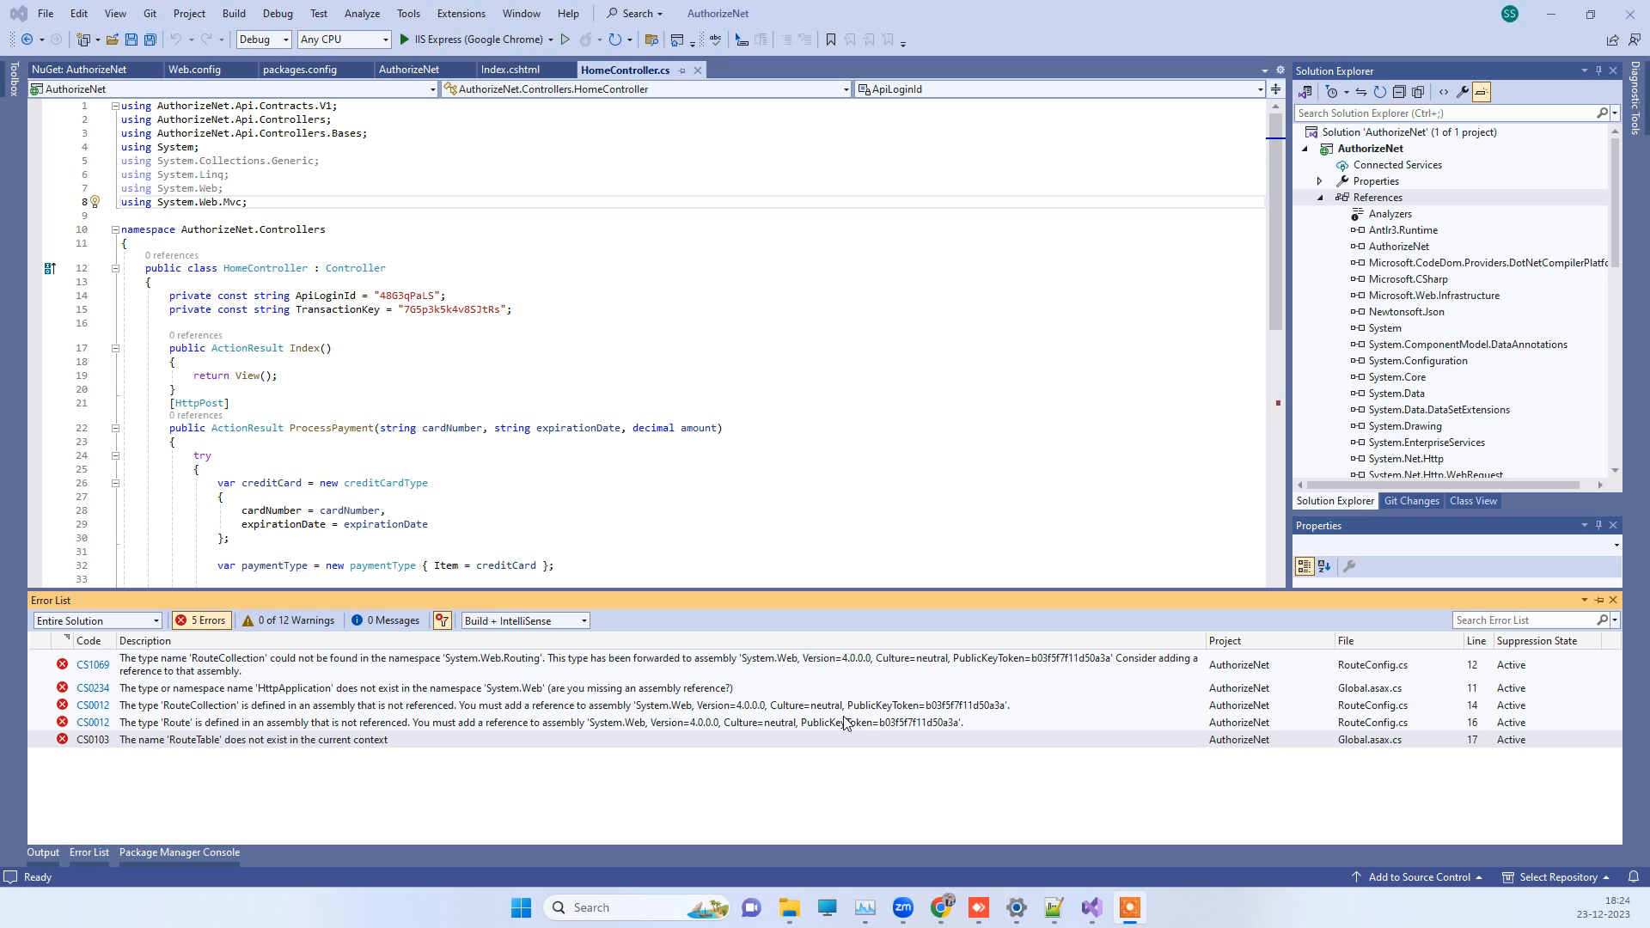
mouse_move(494, 695)
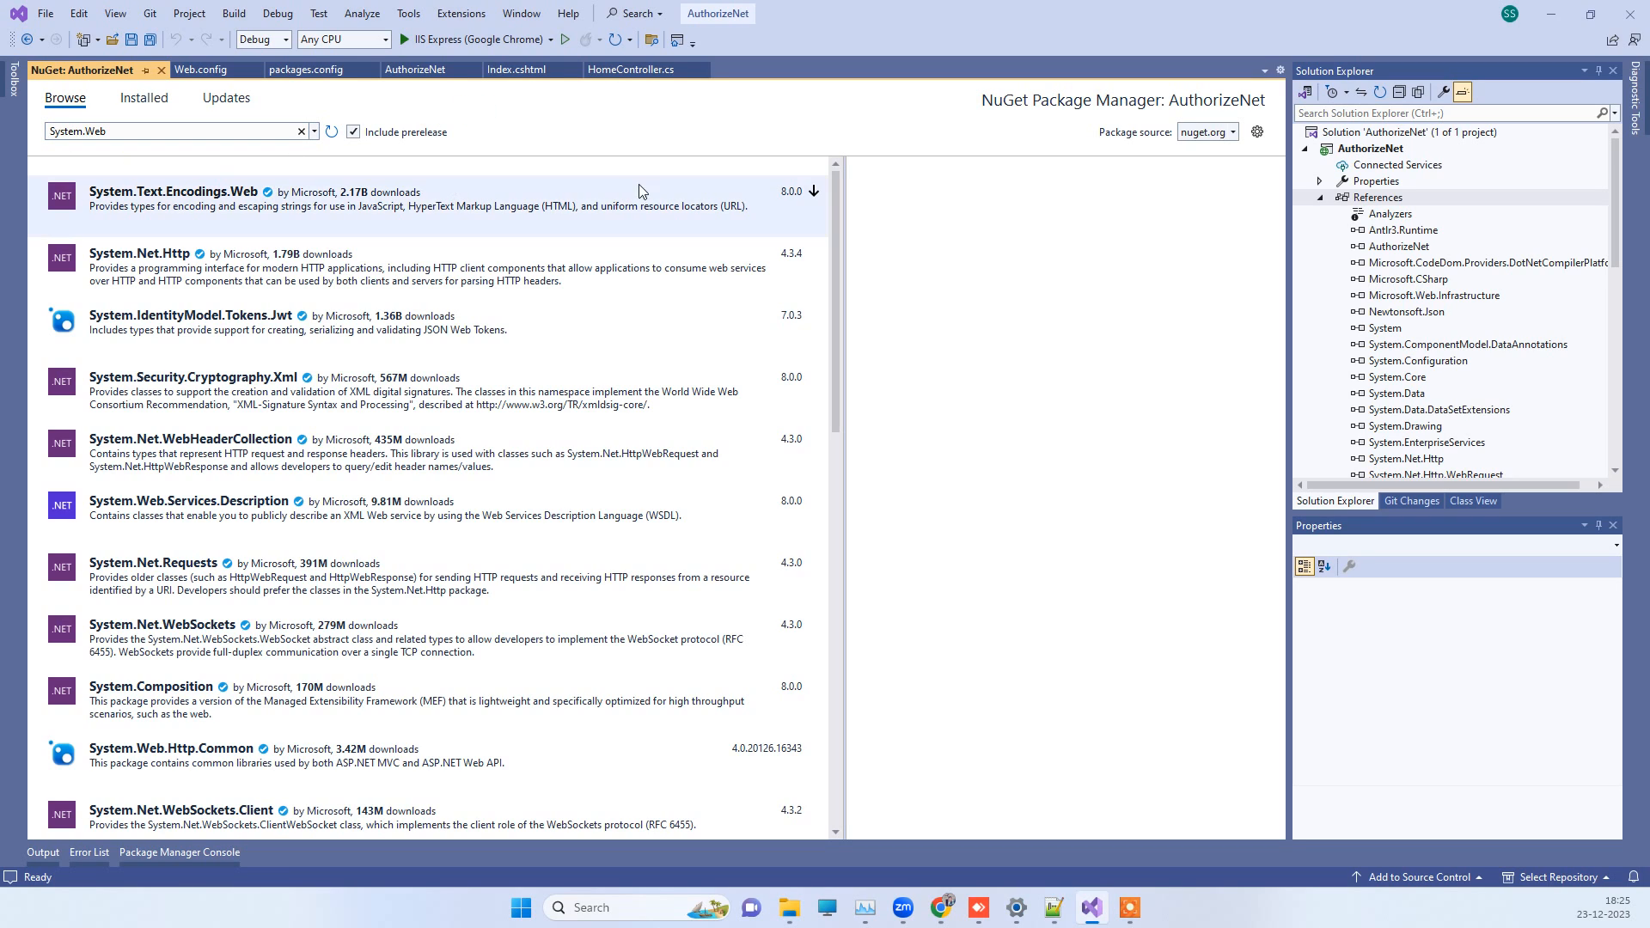
Launch Reference Manager from the AuthorizeNet project's References node via Add Reference.
click(1369, 196)
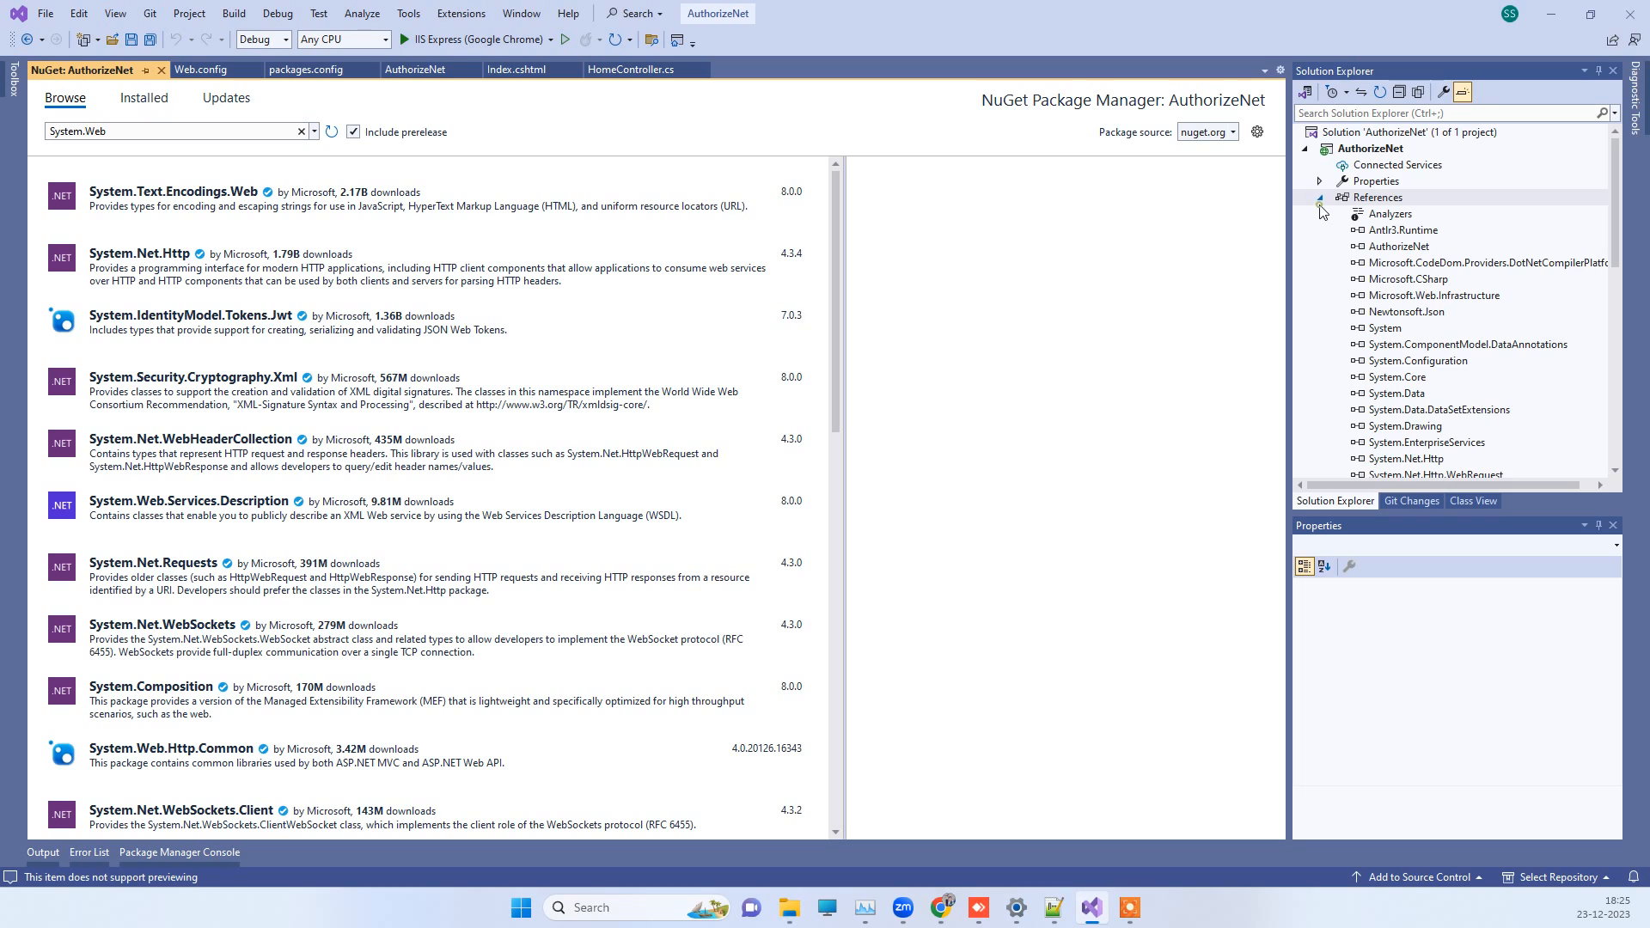
click(1320, 211)
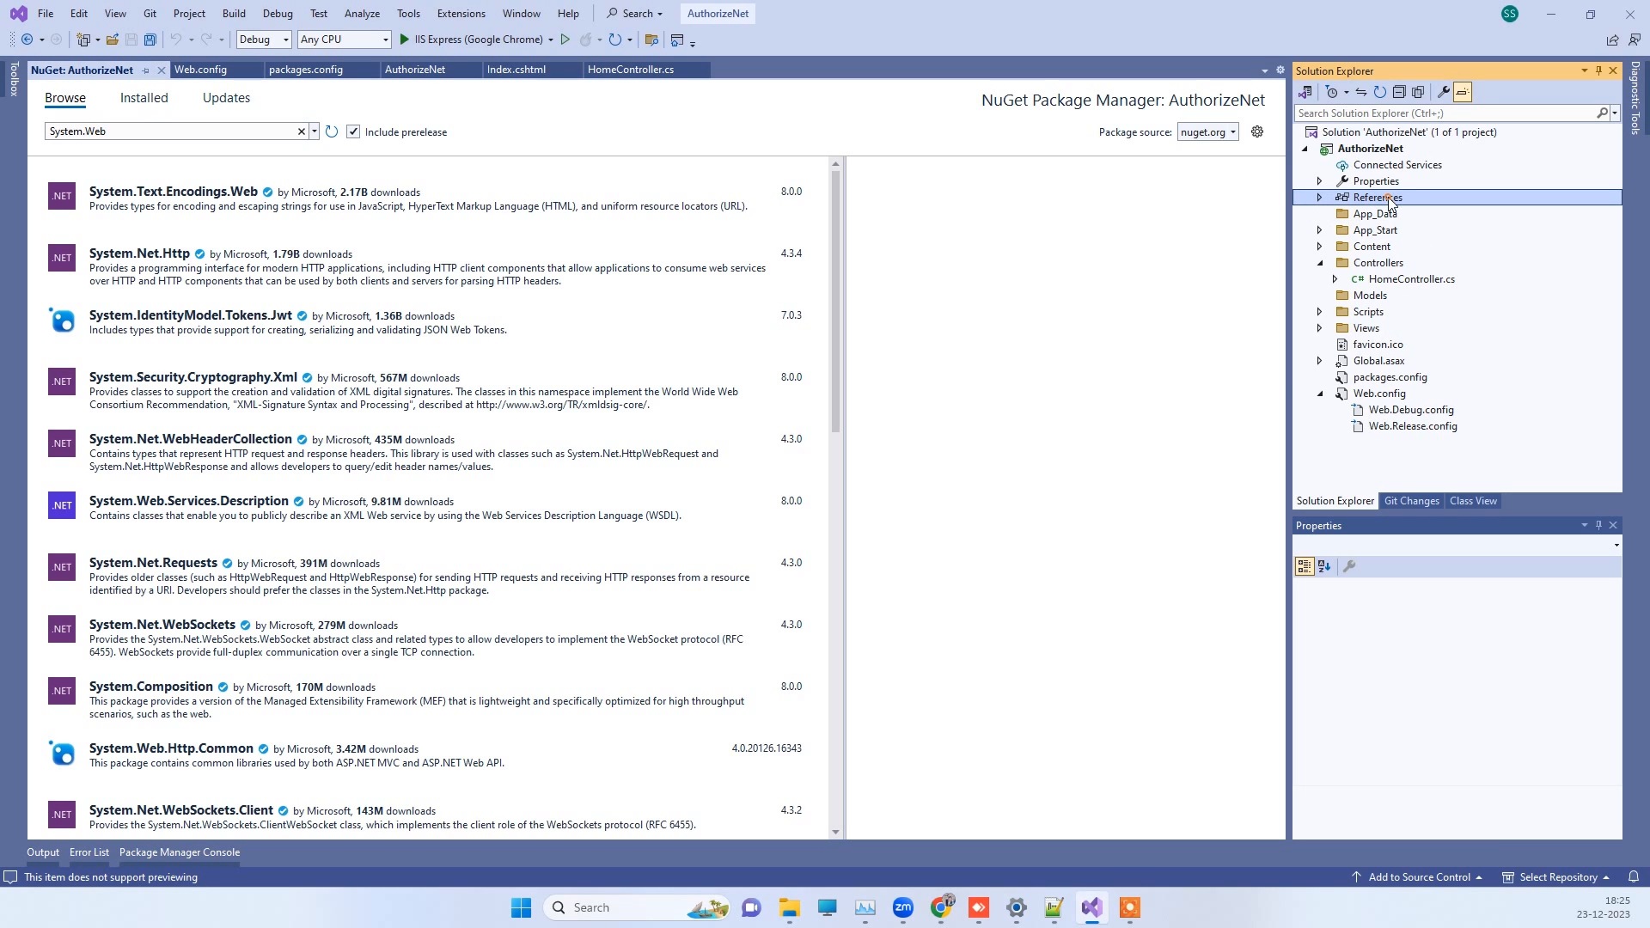
right_click(1372, 196)
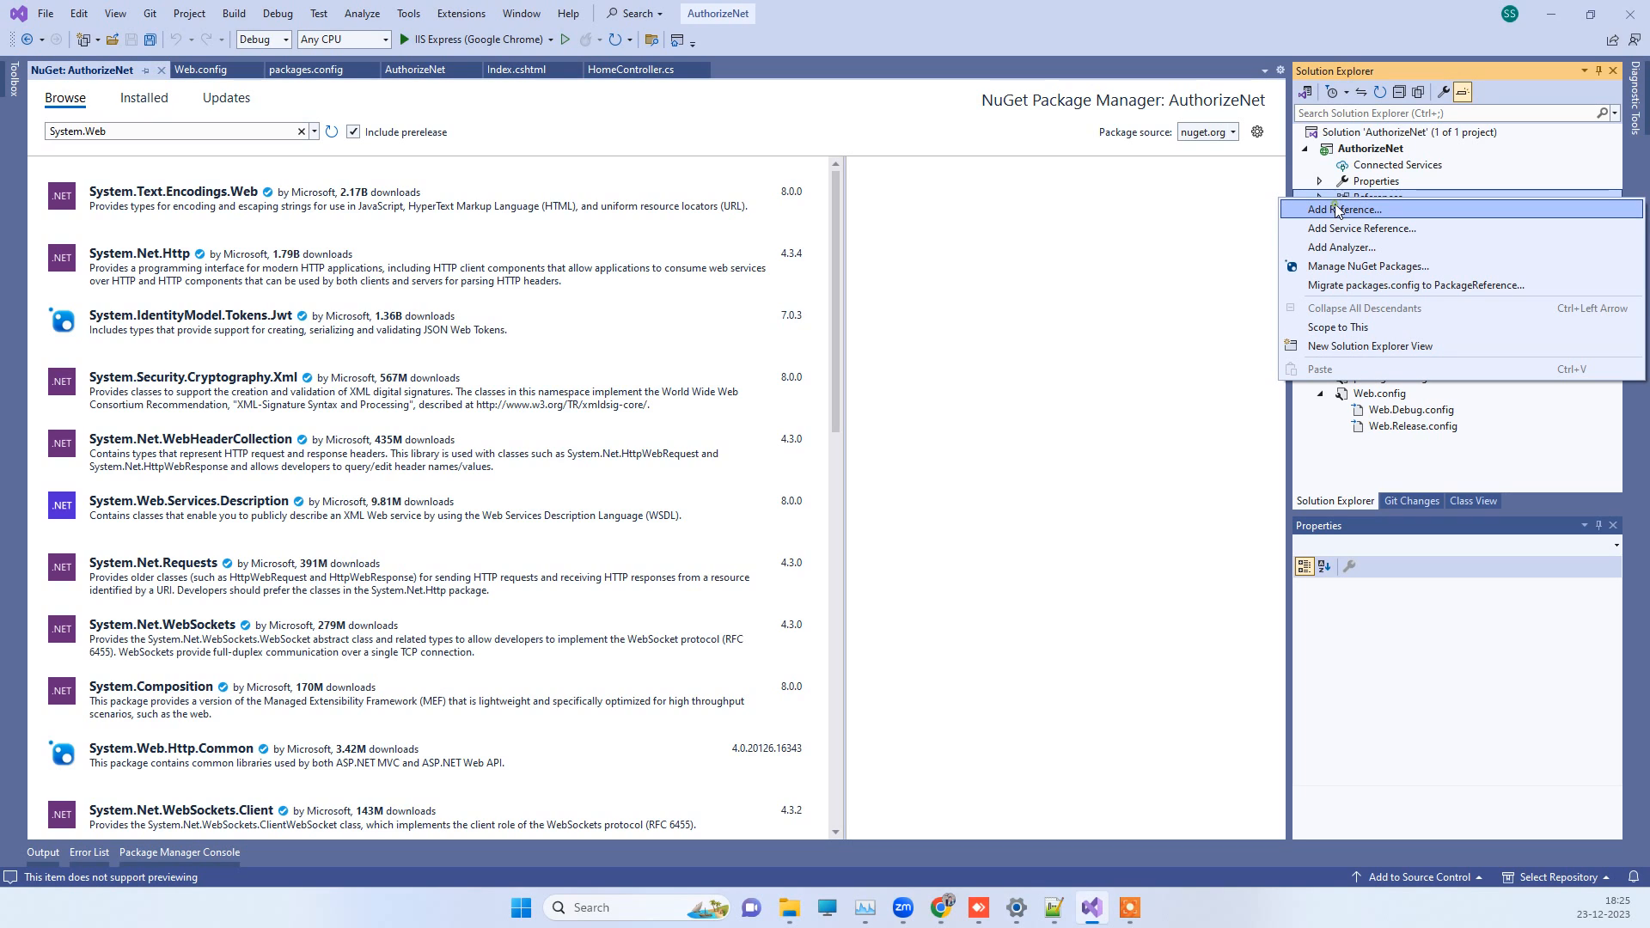
click(1344, 208)
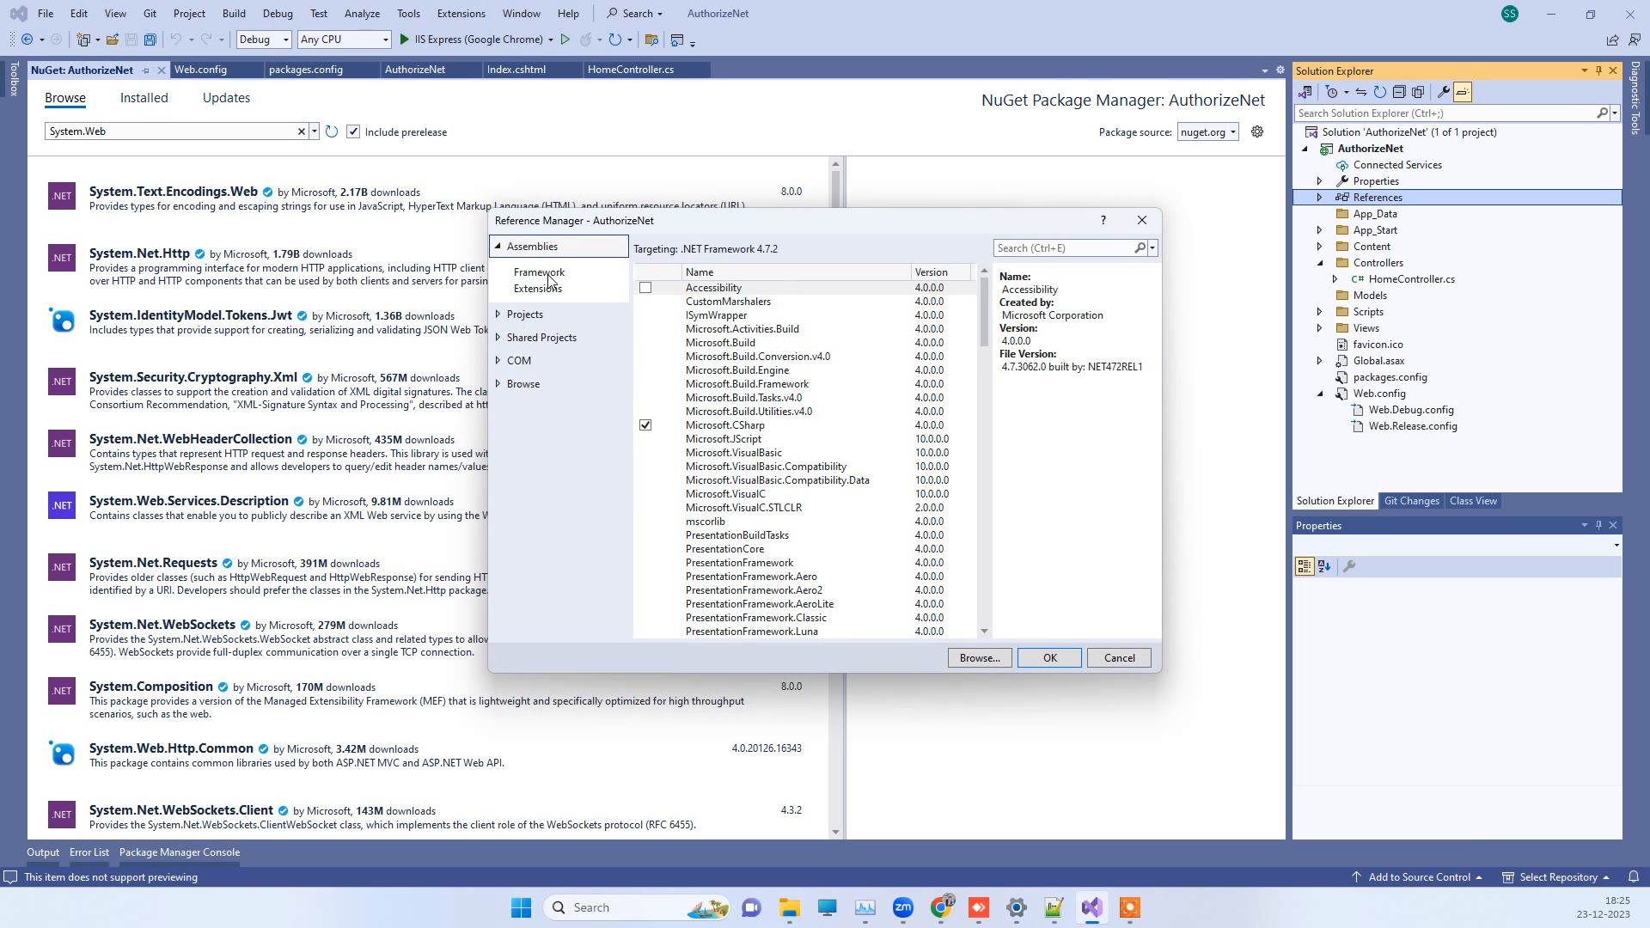
Tick System.Web under Assemblies and confirm to add it as a project reference.
click(528, 248)
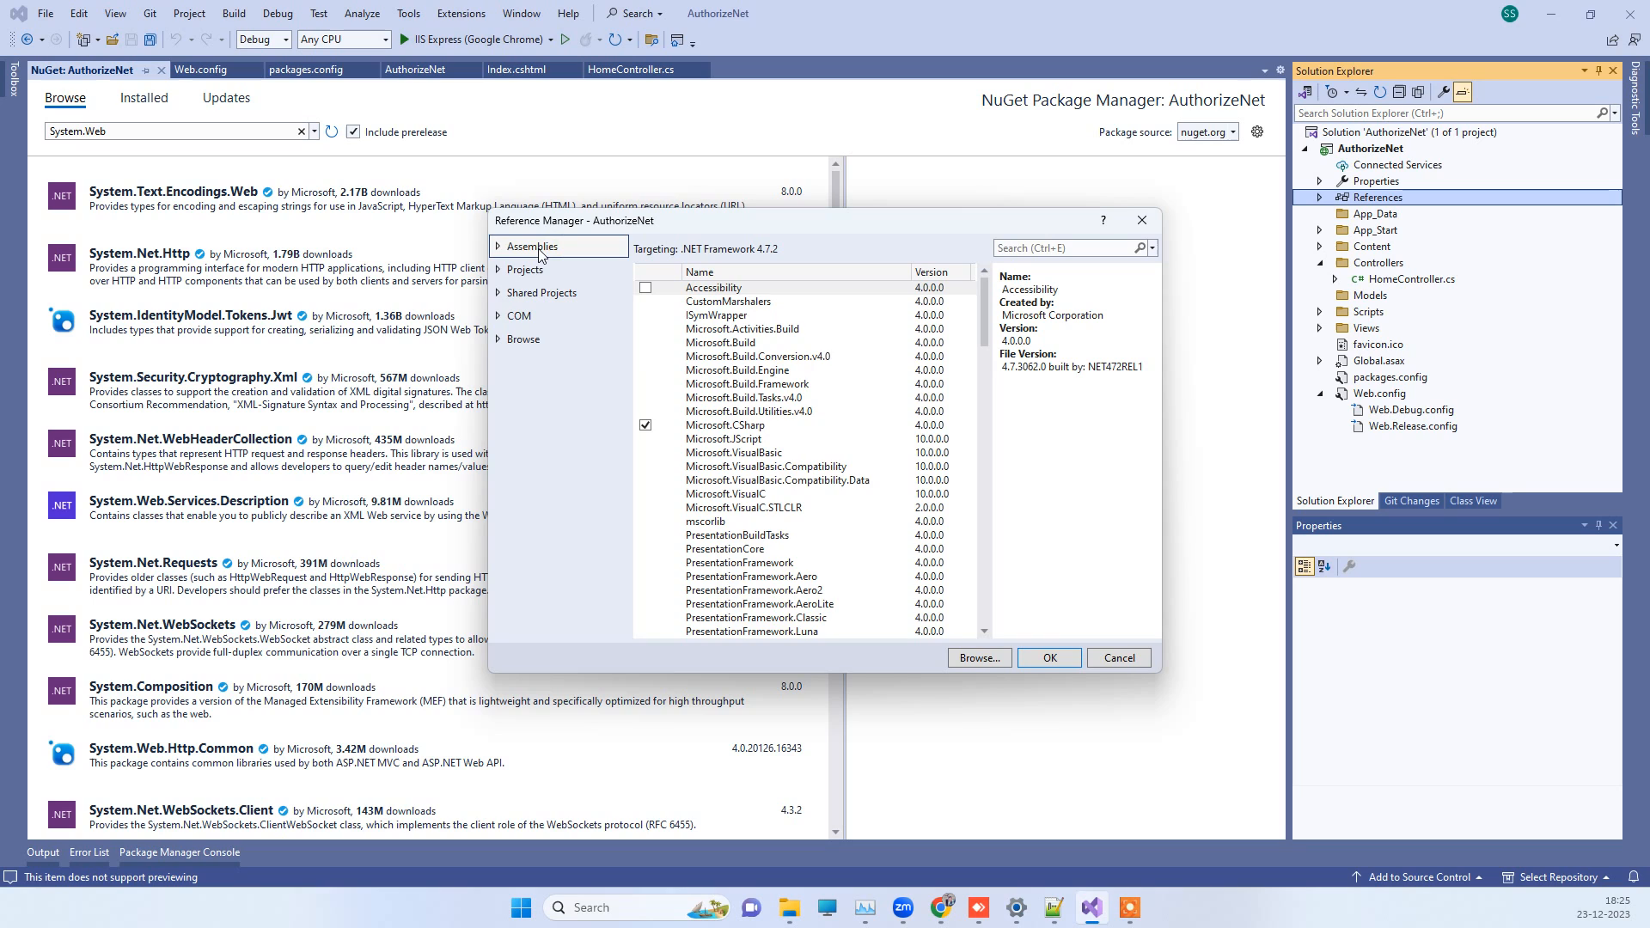
scroll(down, 3)
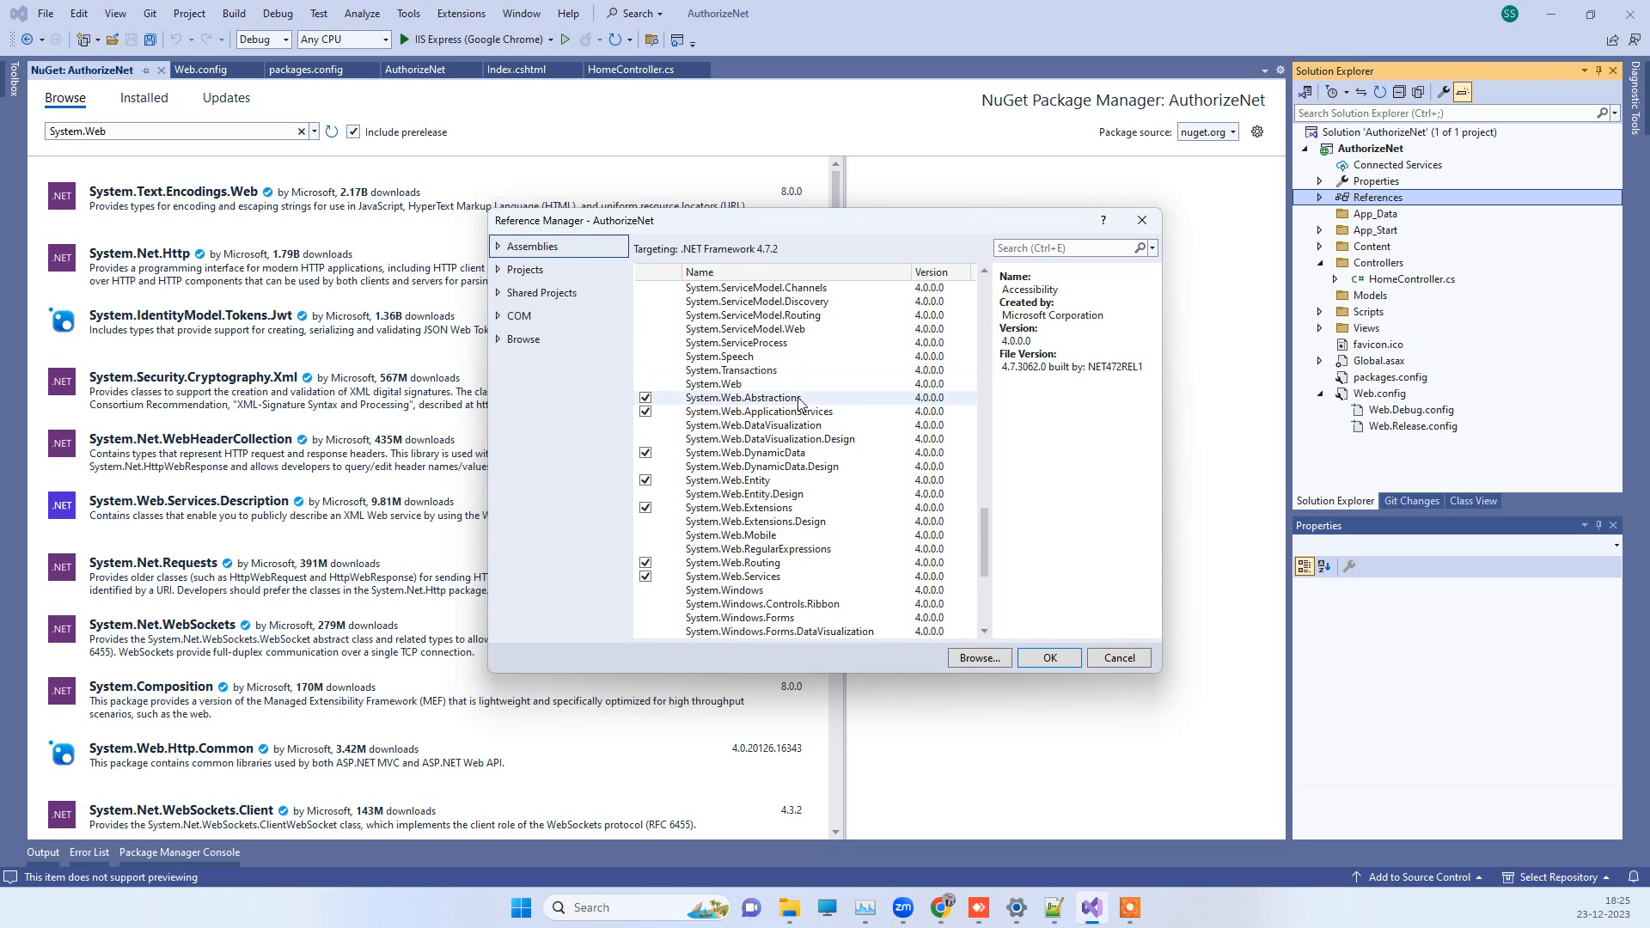
click(646, 383)
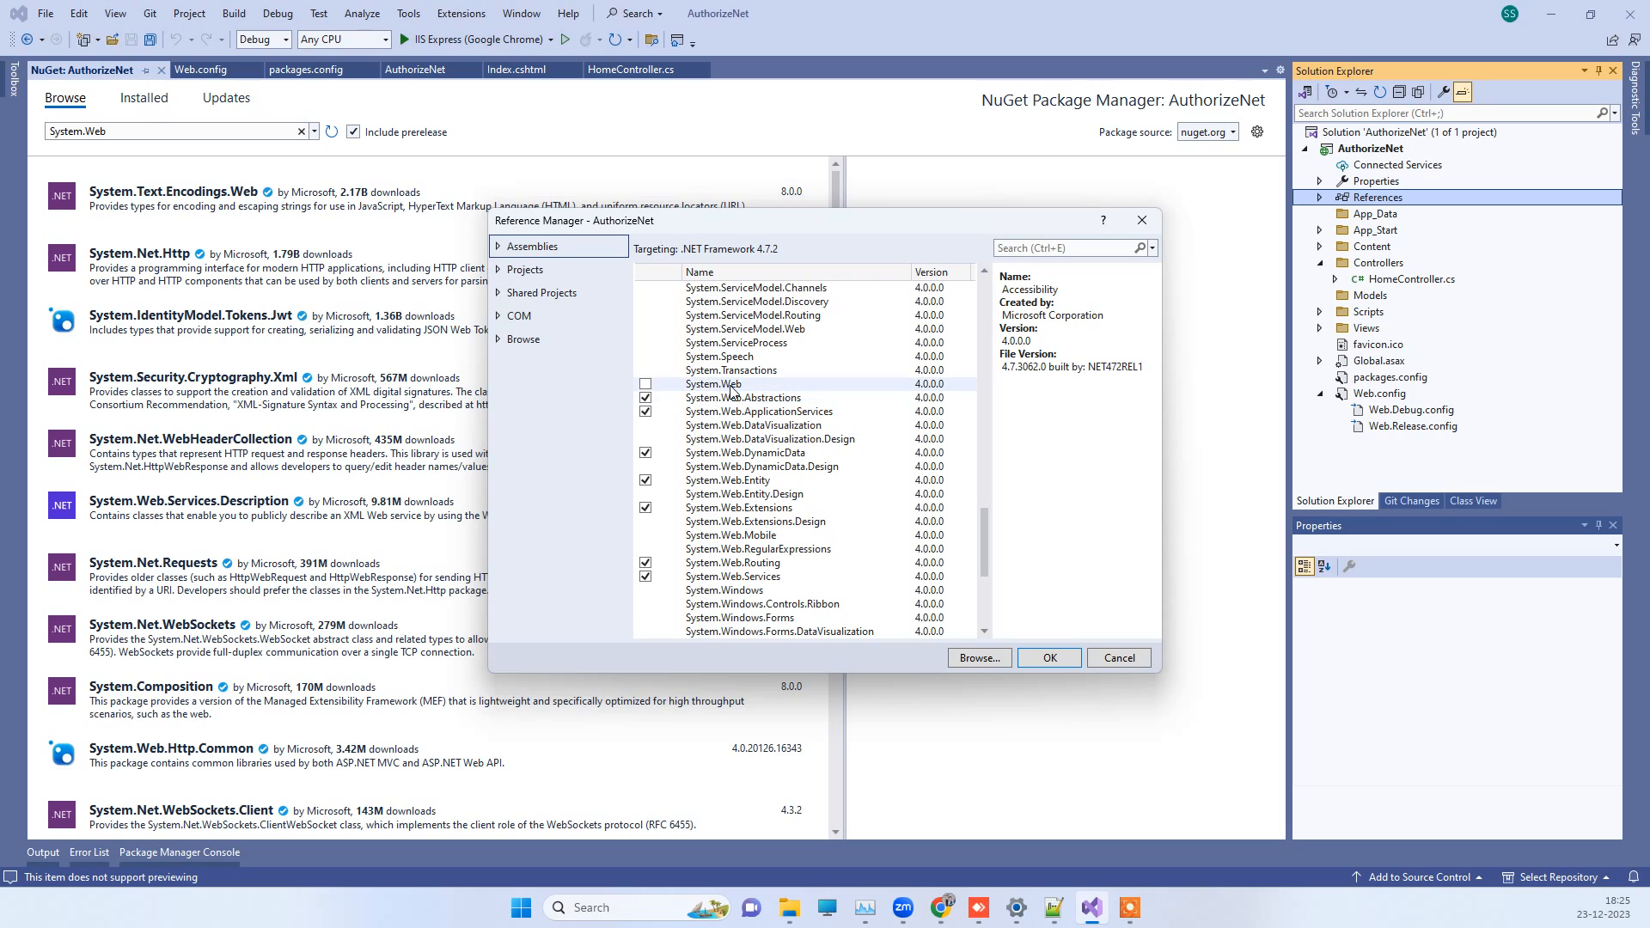
click(646, 385)
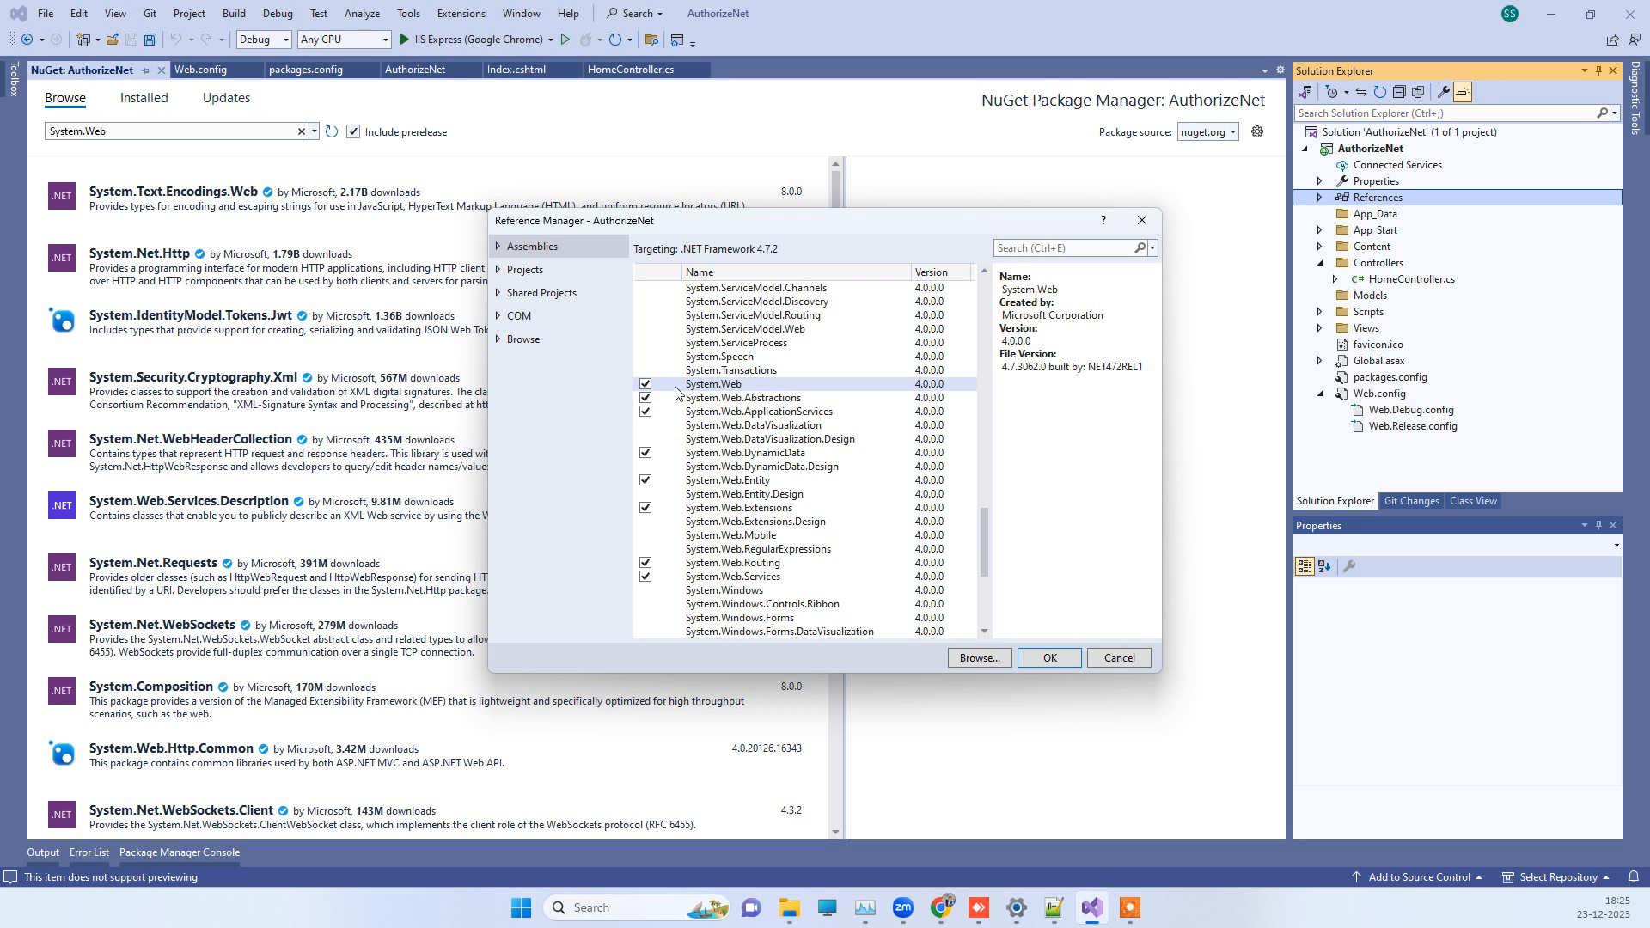
click(1048, 657)
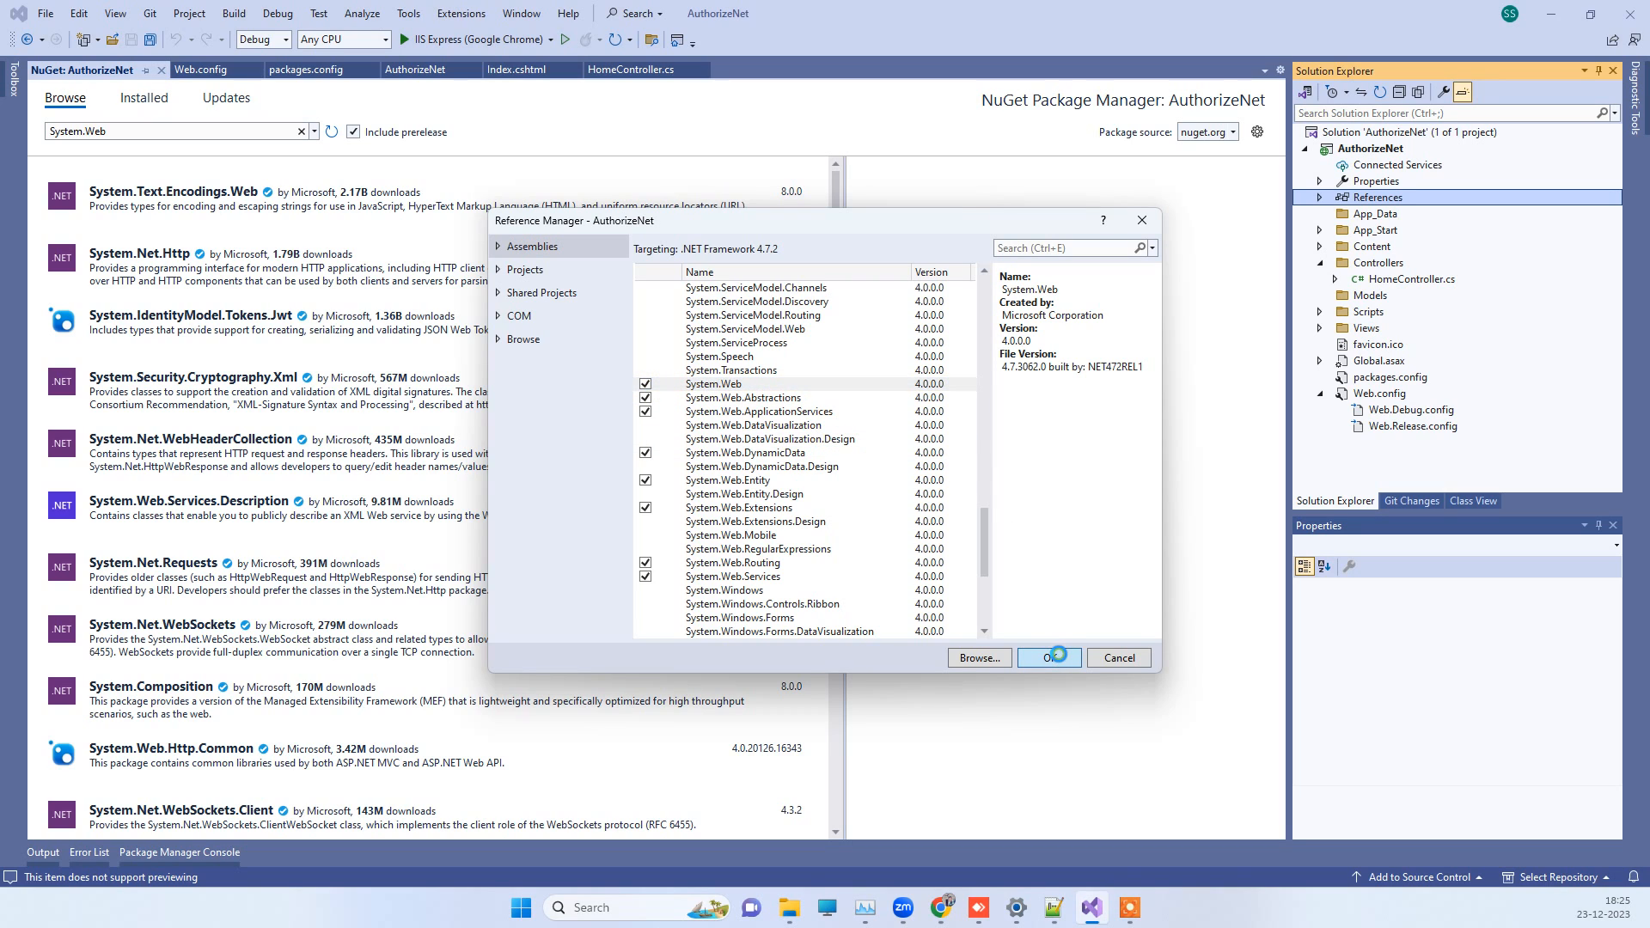
click(1049, 656)
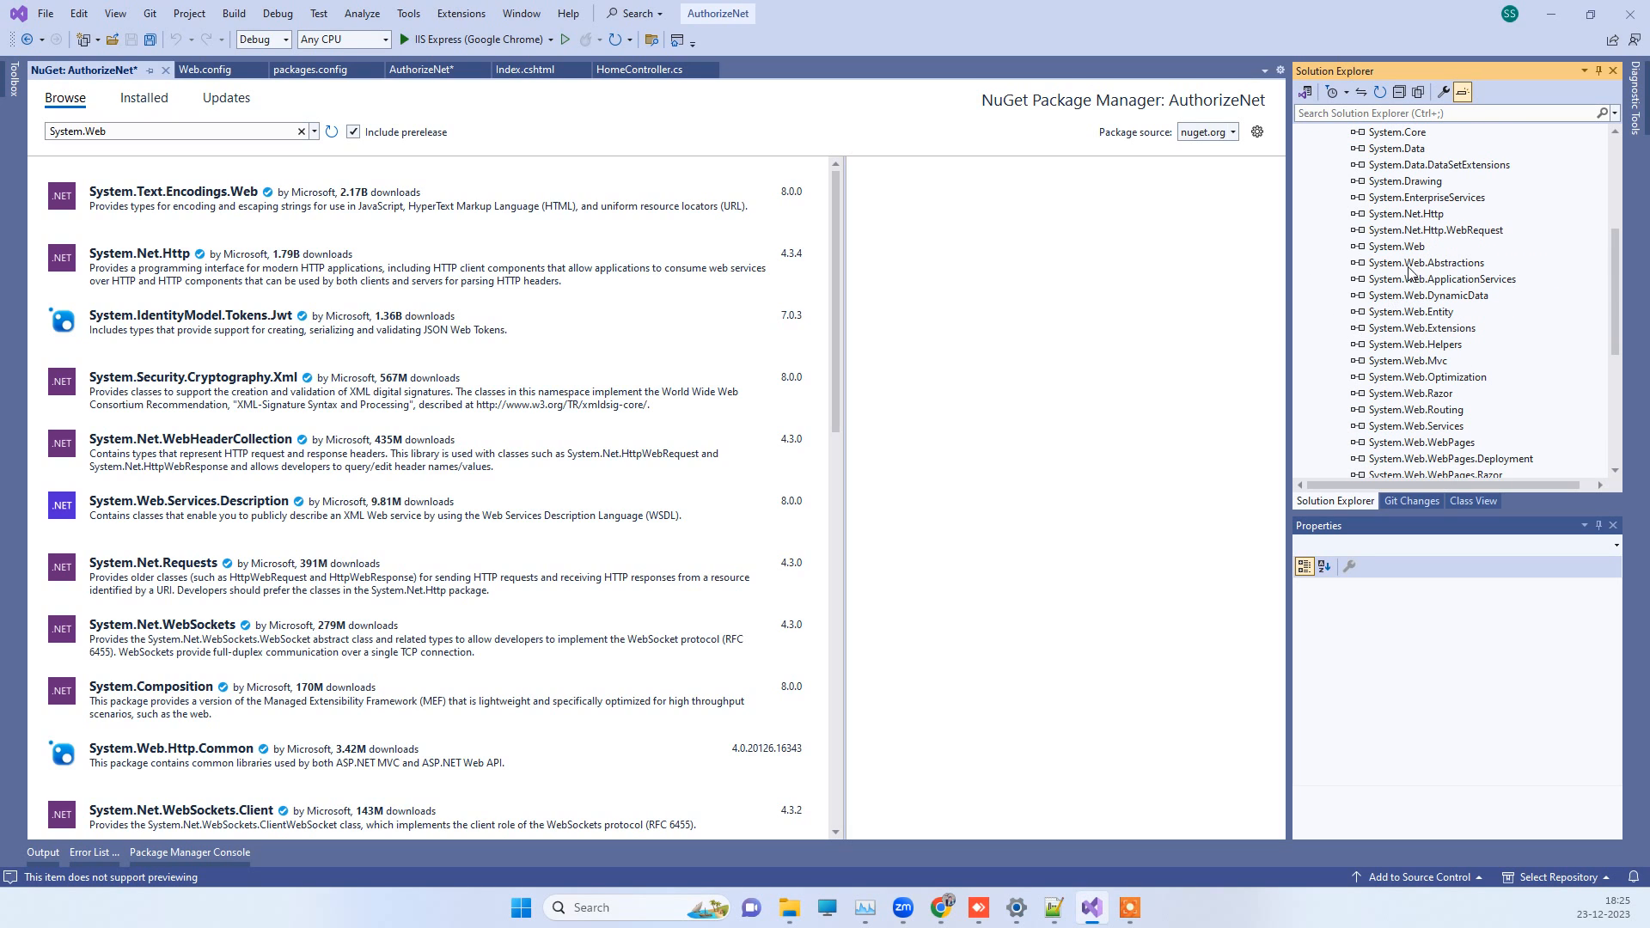
Inspect the new System.Web reference, then rebuild the solution: 1 succeeded, 0 failed.
click(1394, 245)
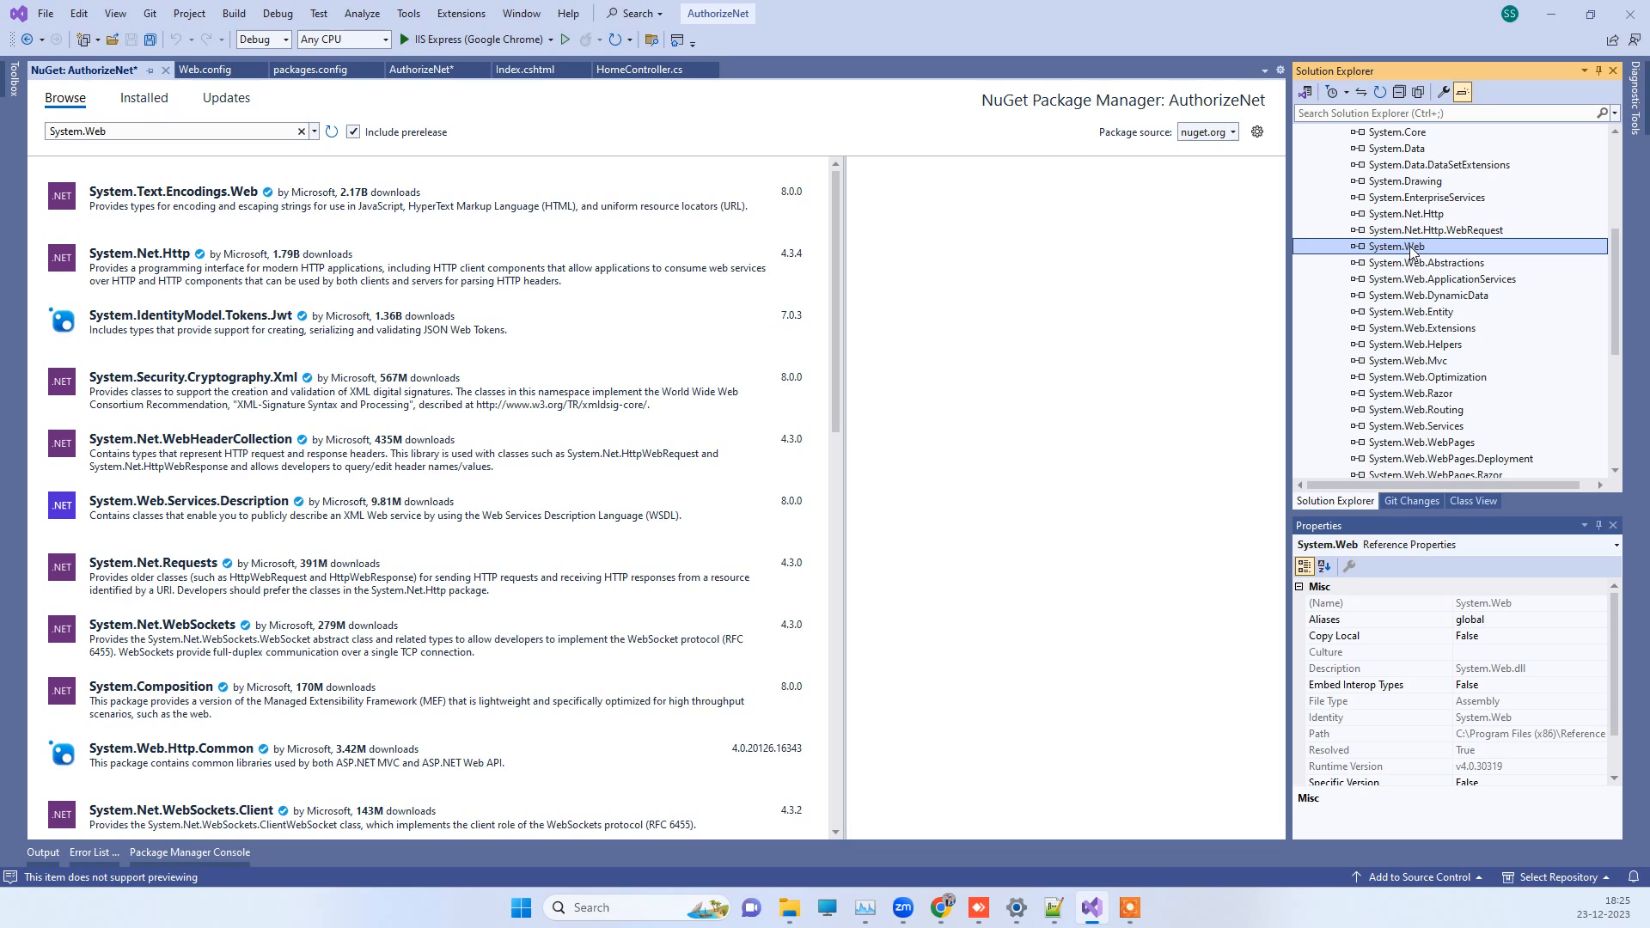
click(422, 69)
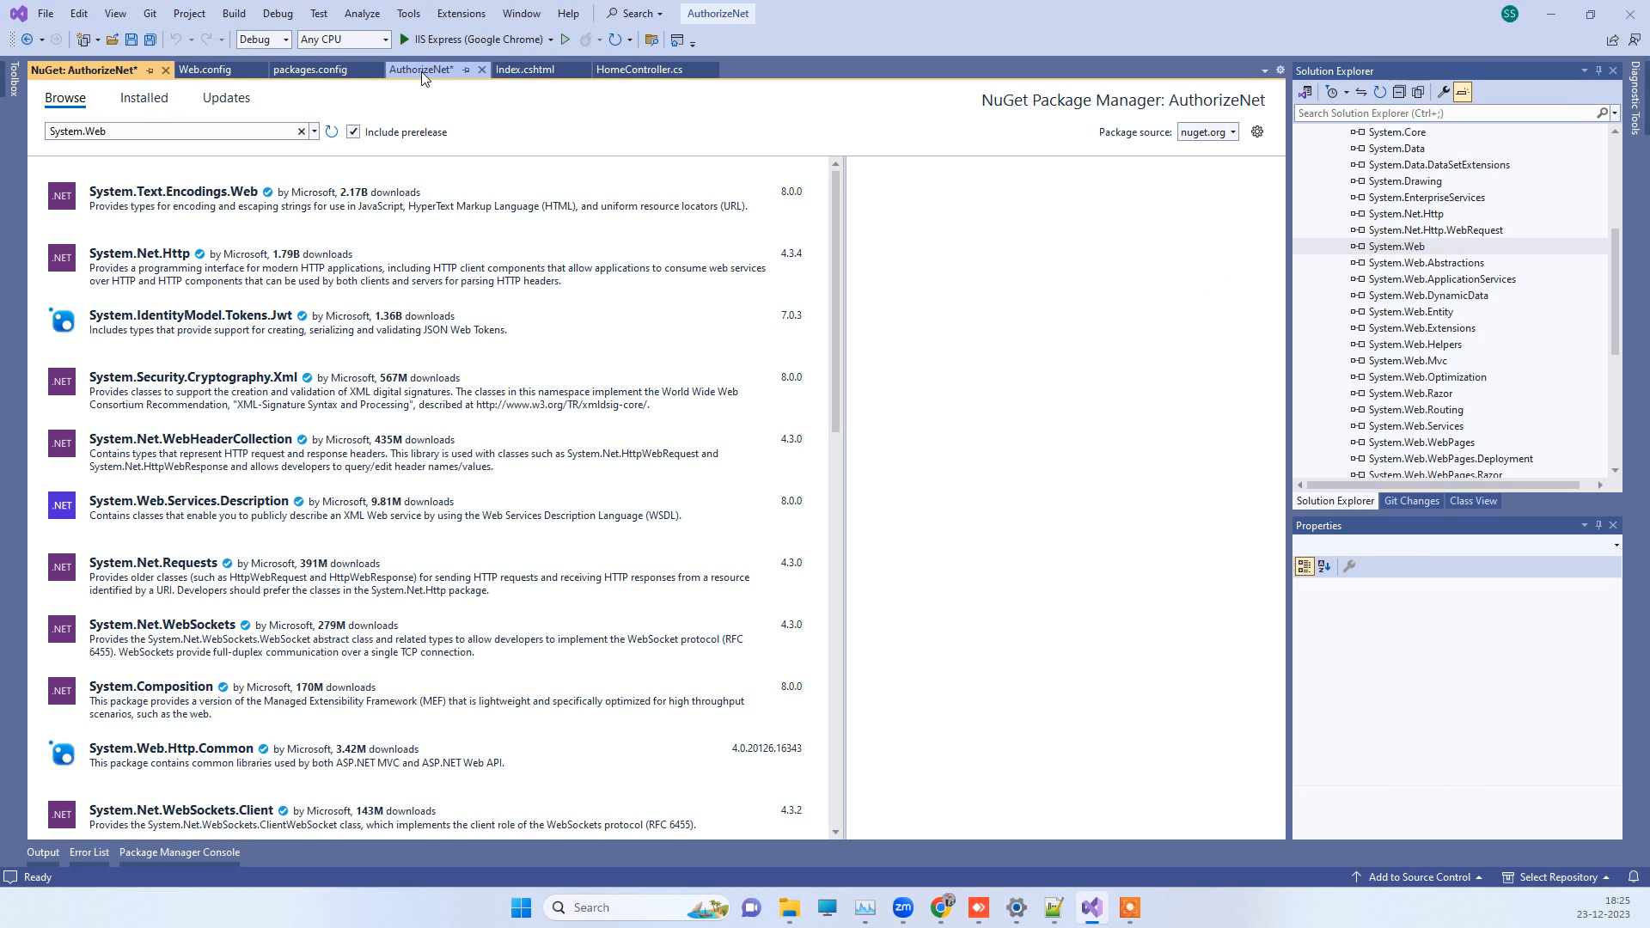
click(422, 68)
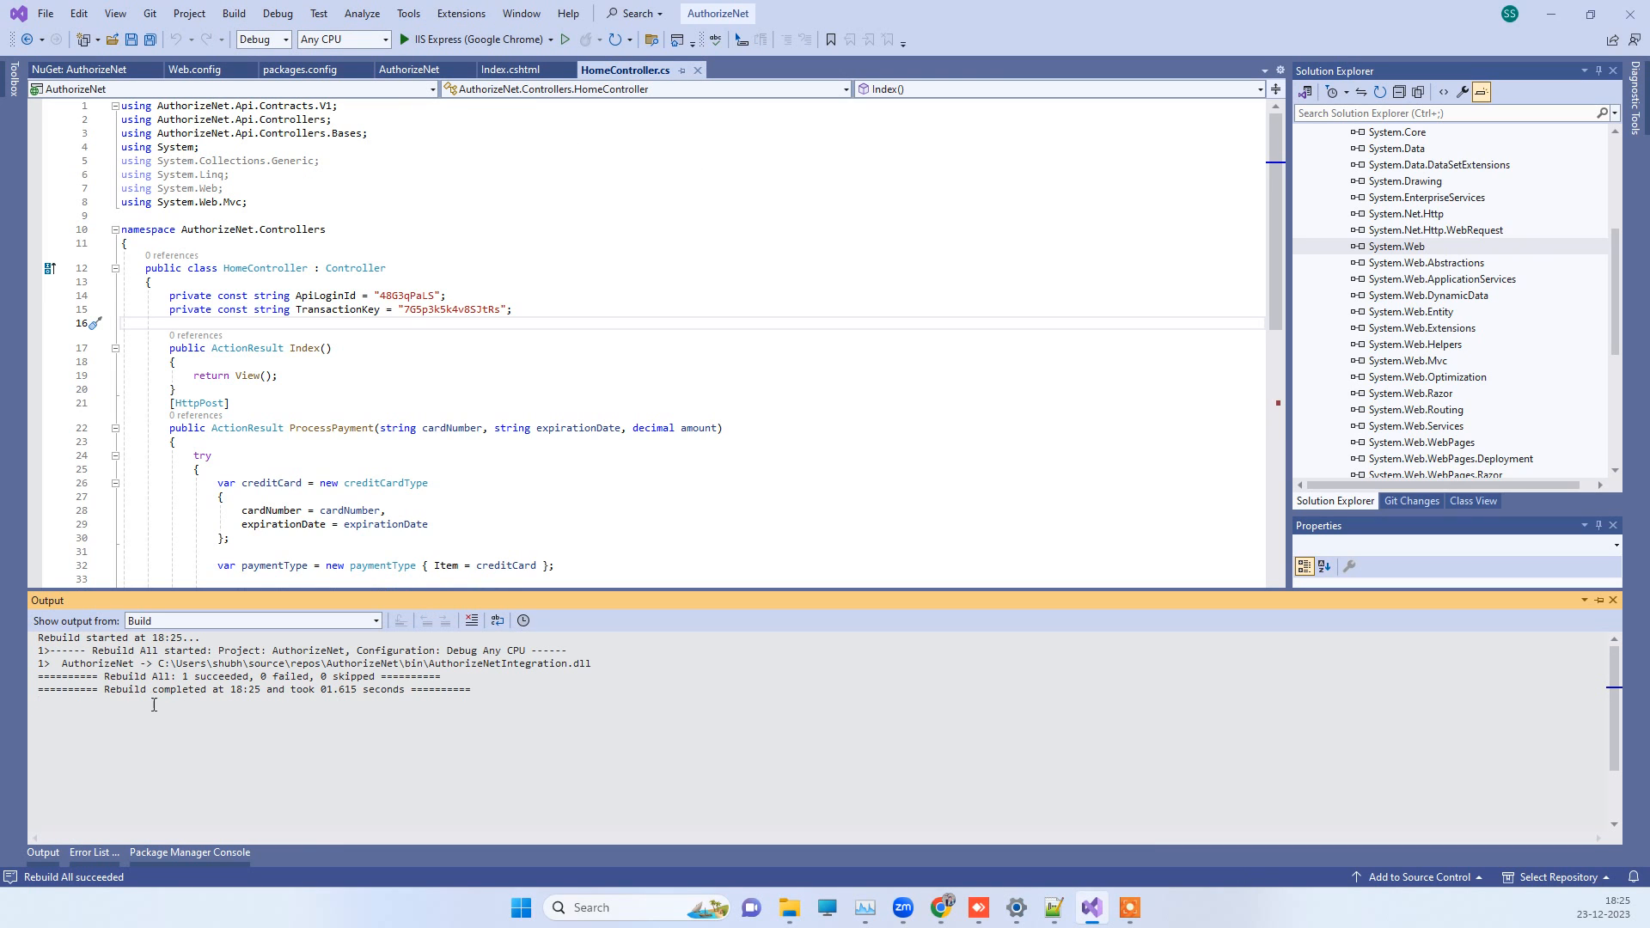
mouse_move(485, 578)
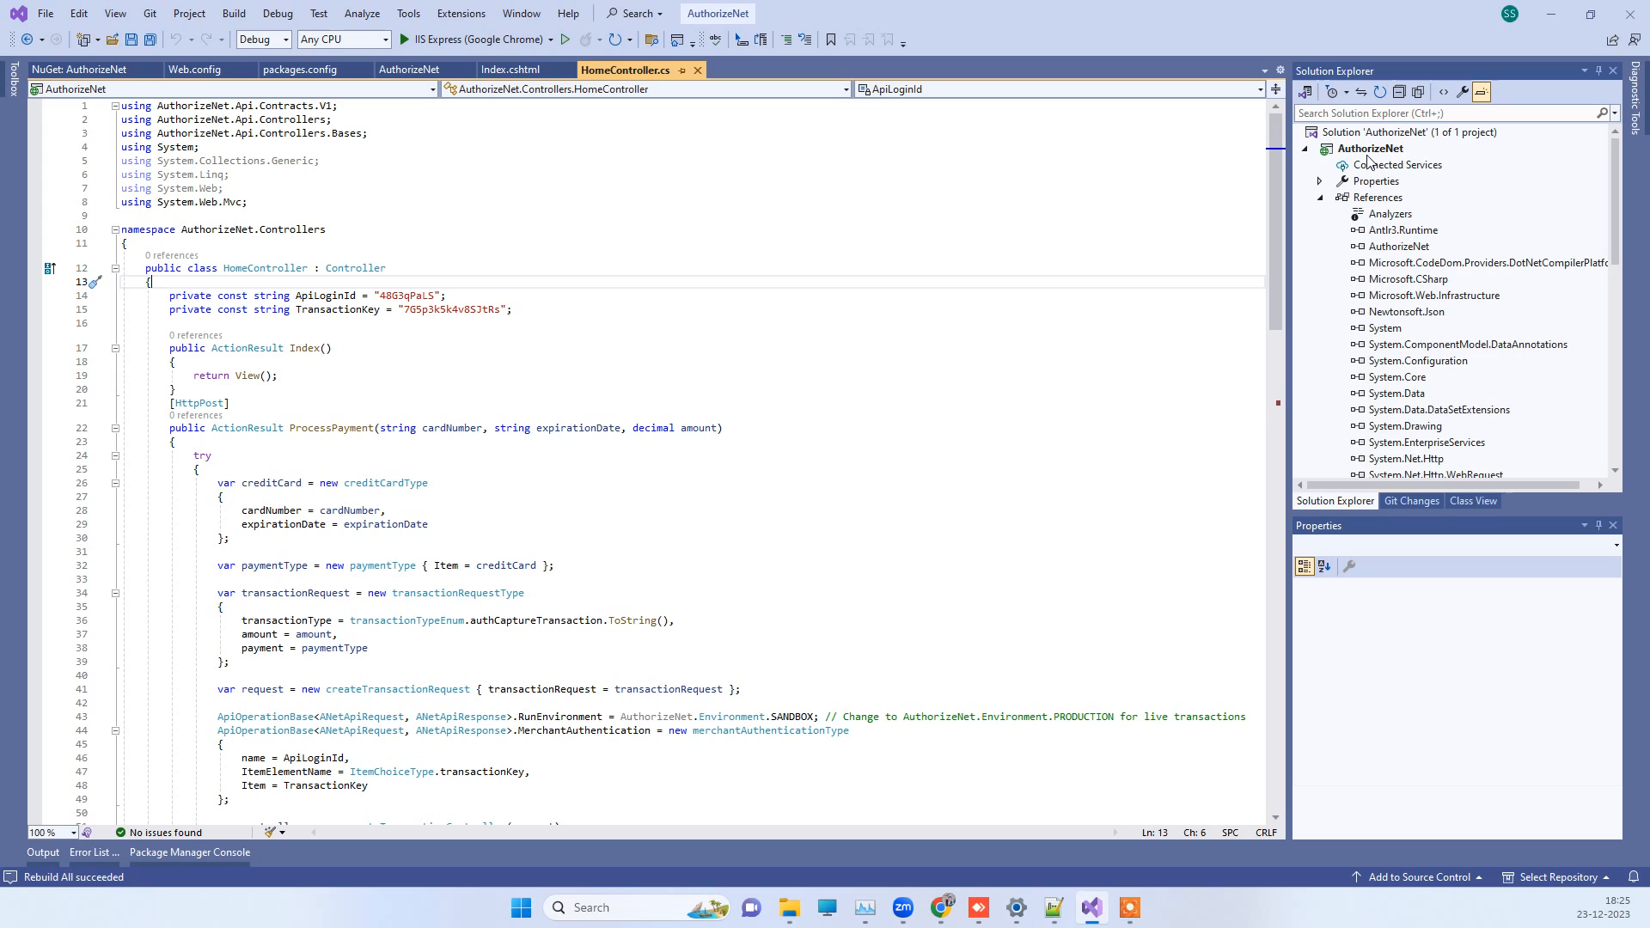
Clean the AuthorizeNet project and start a fresh build from its context menu.
right_click(1368, 148)
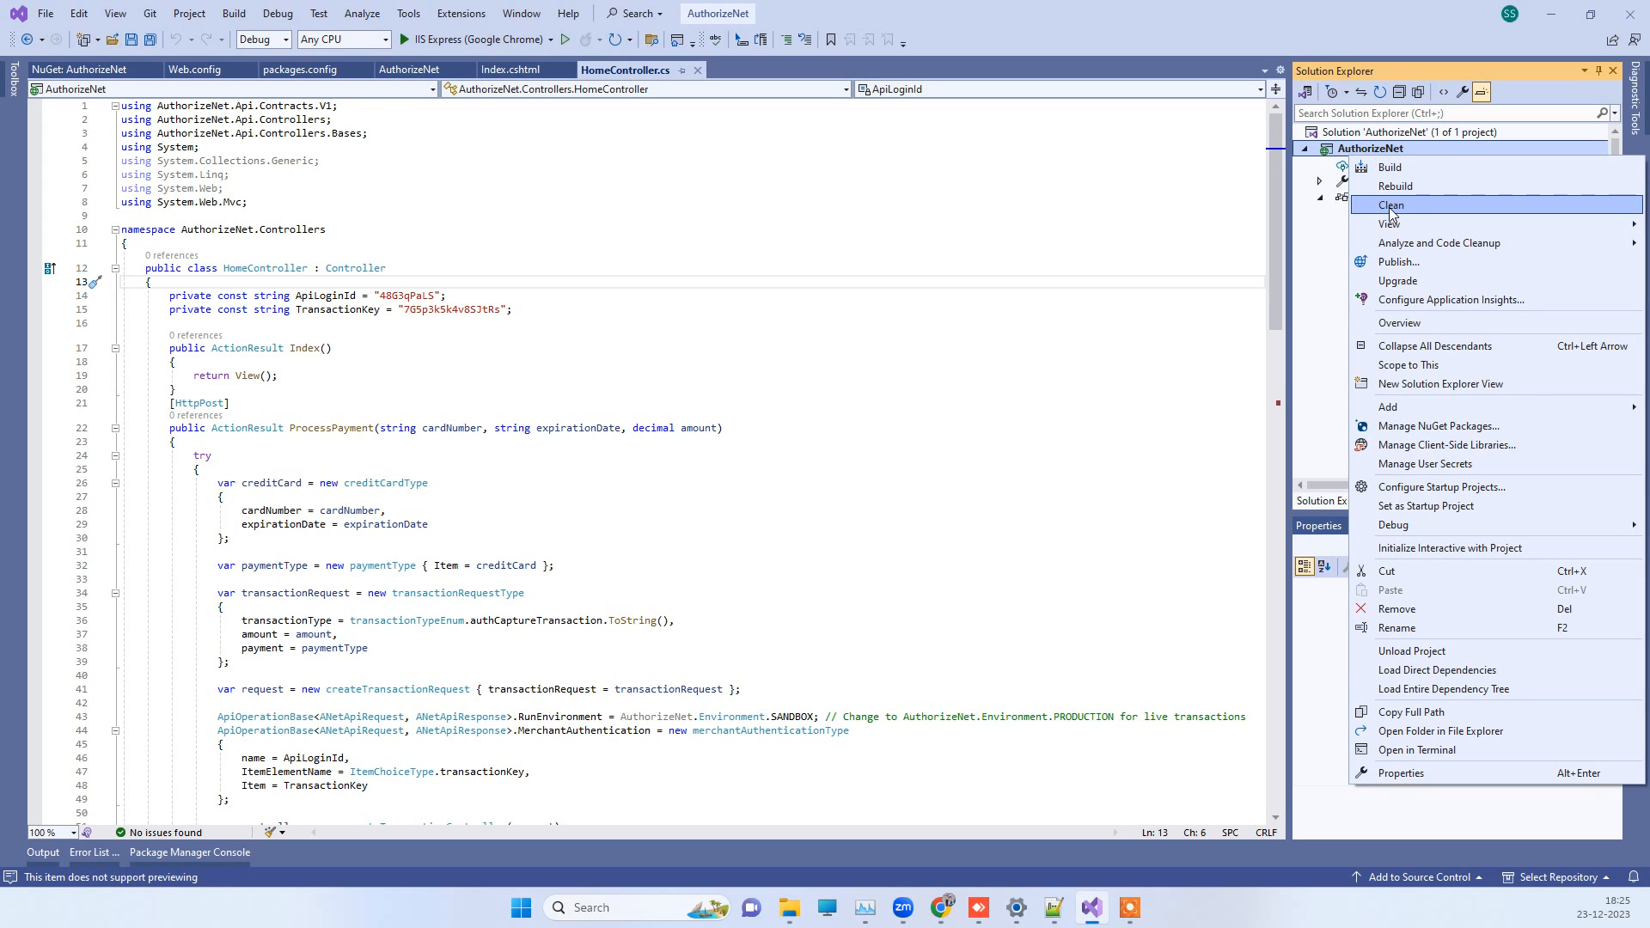
click(1391, 204)
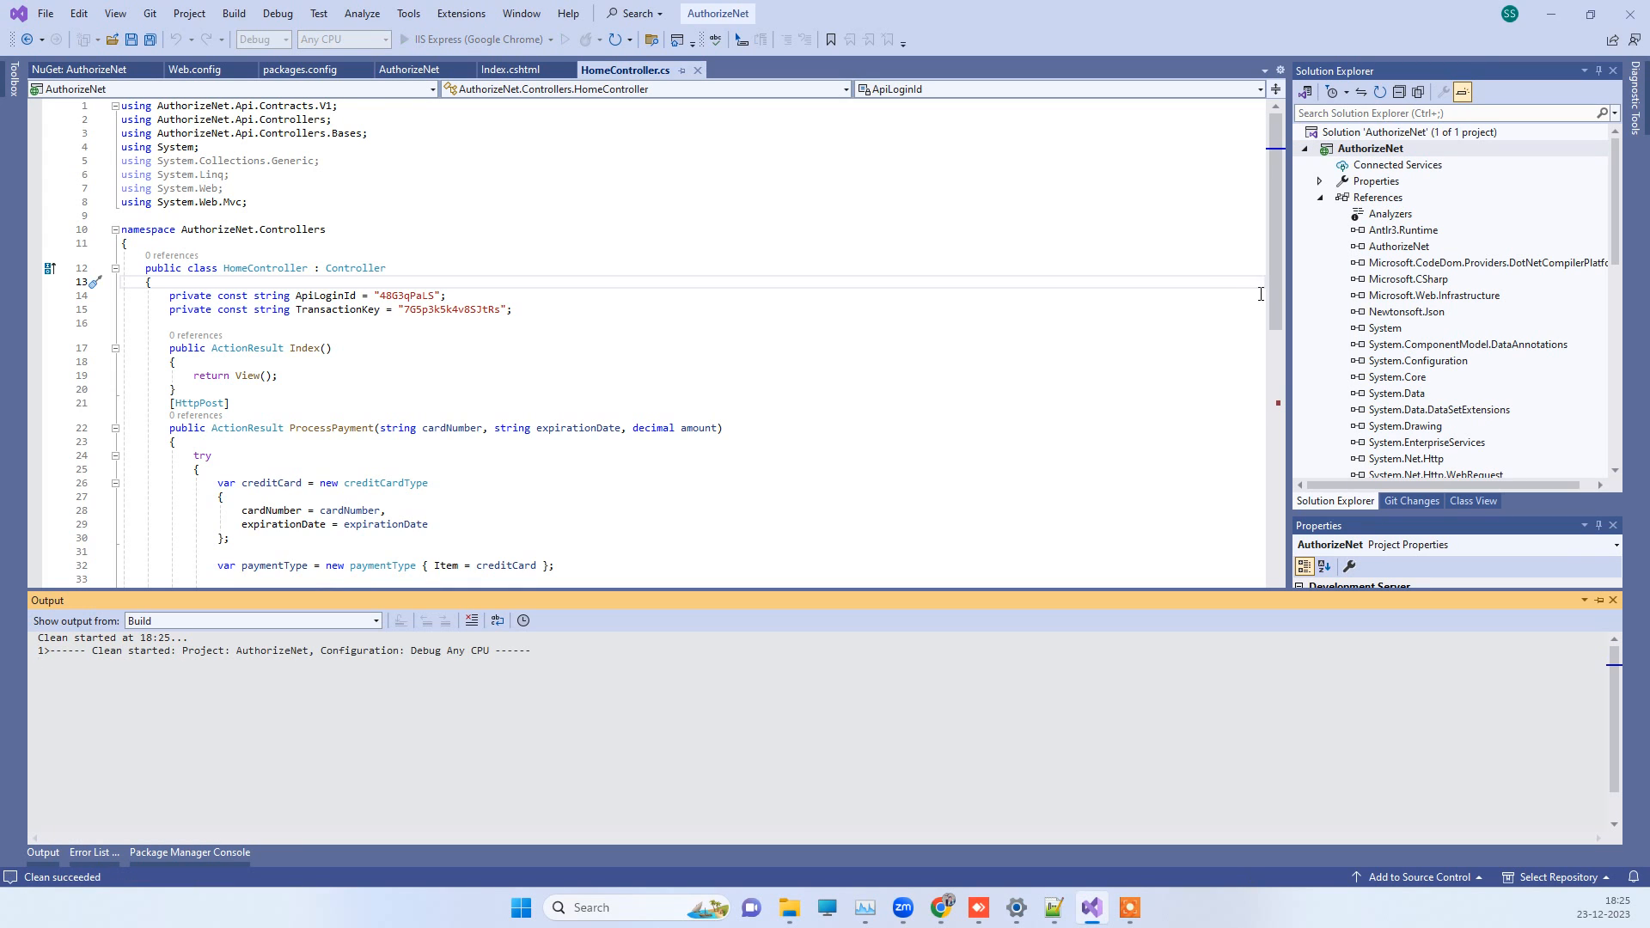
right_click(1370, 148)
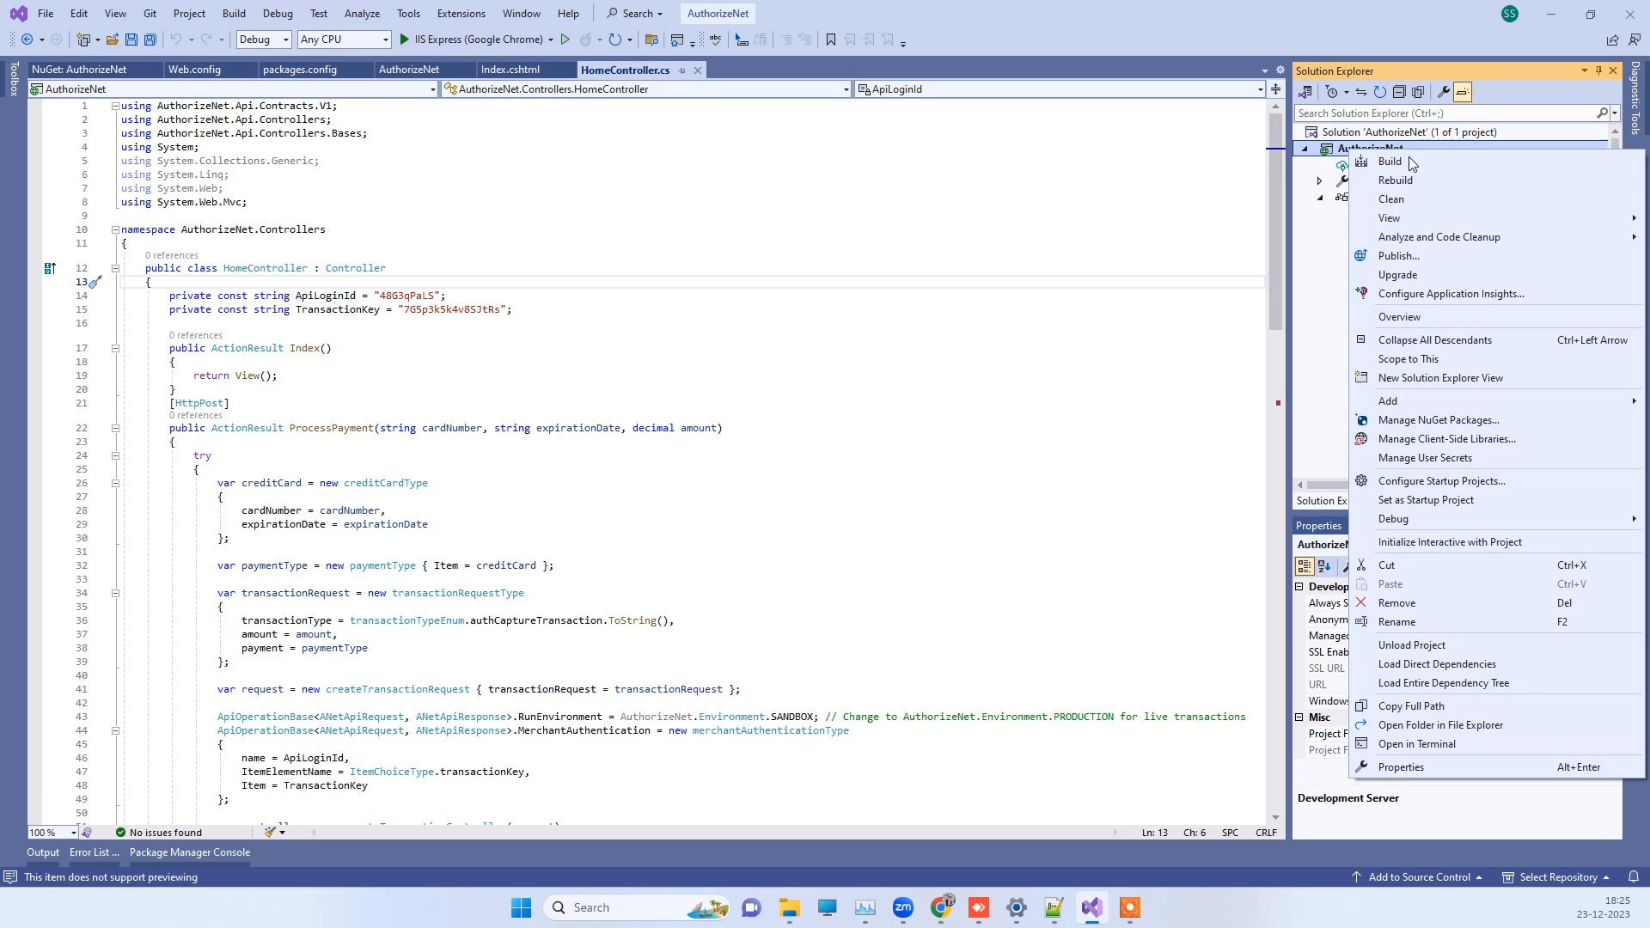
click(1389, 162)
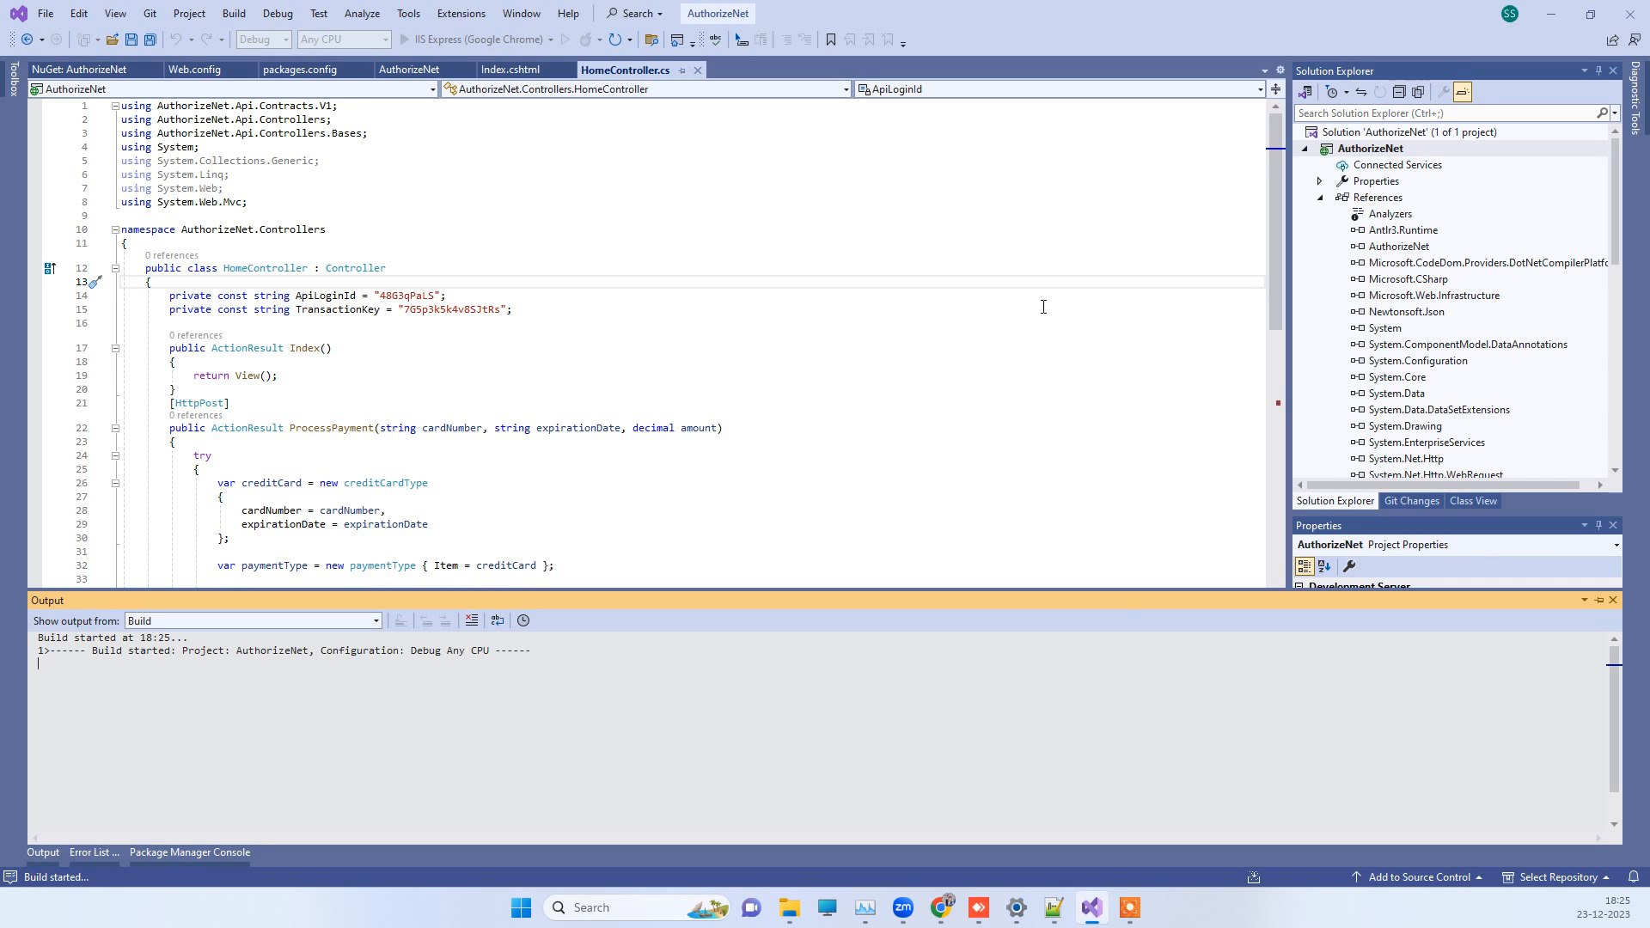